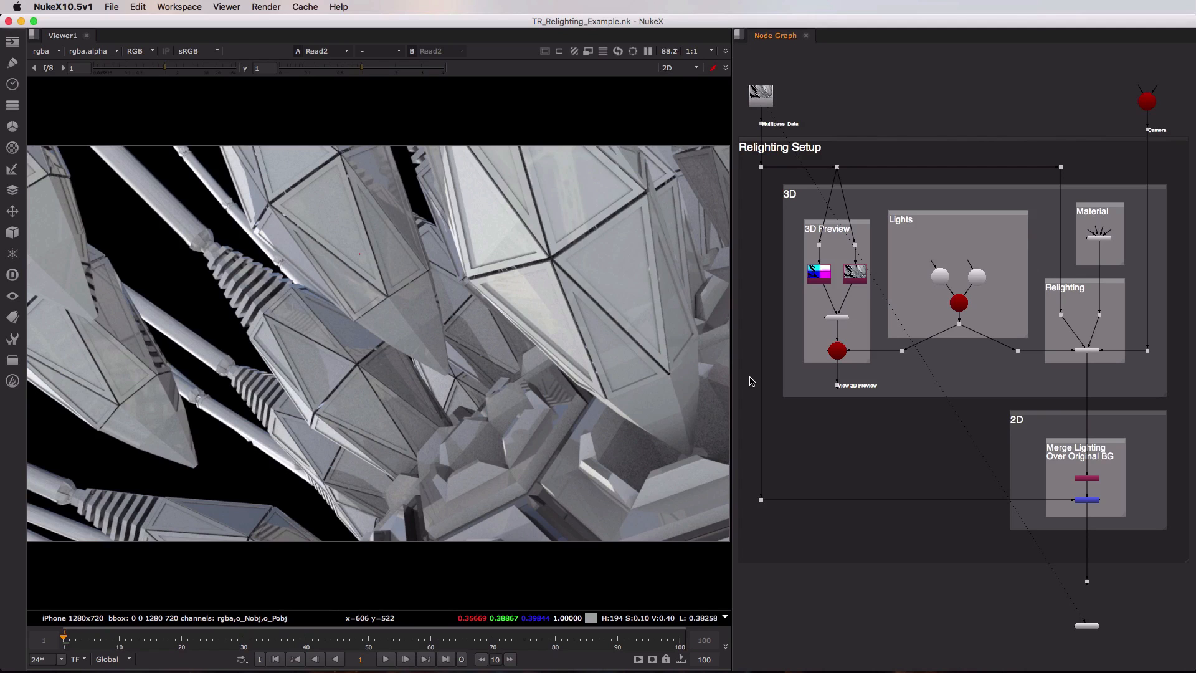
mouse_move(758, 124)
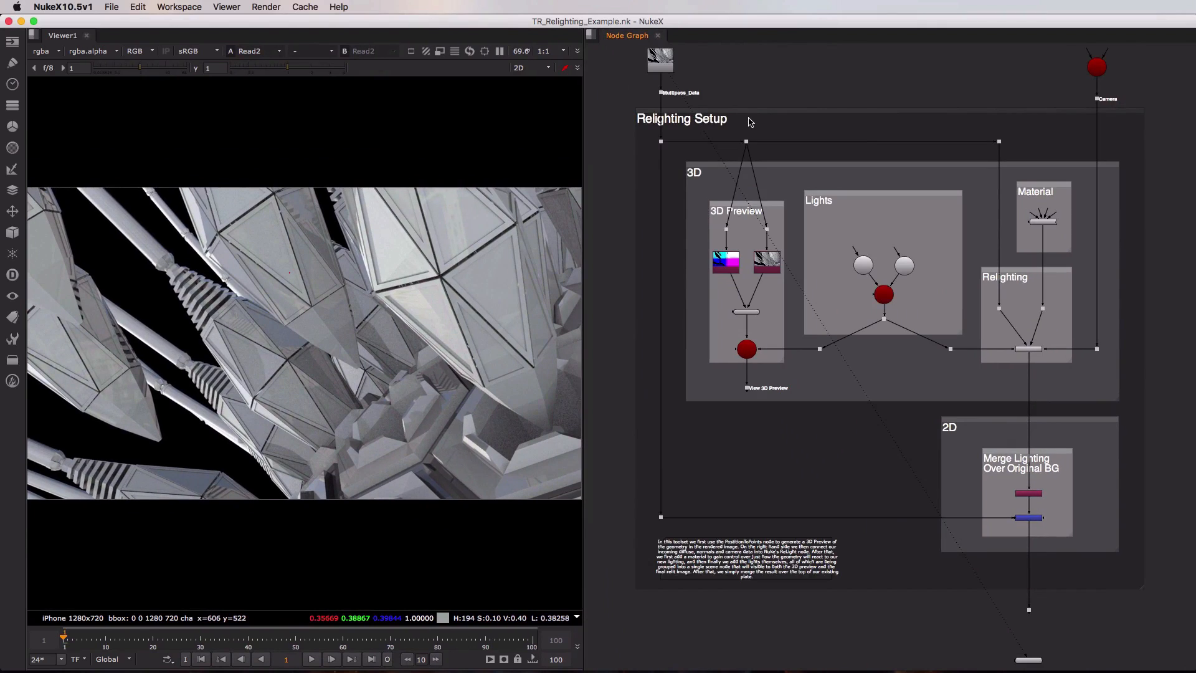
mouse_move(768, 88)
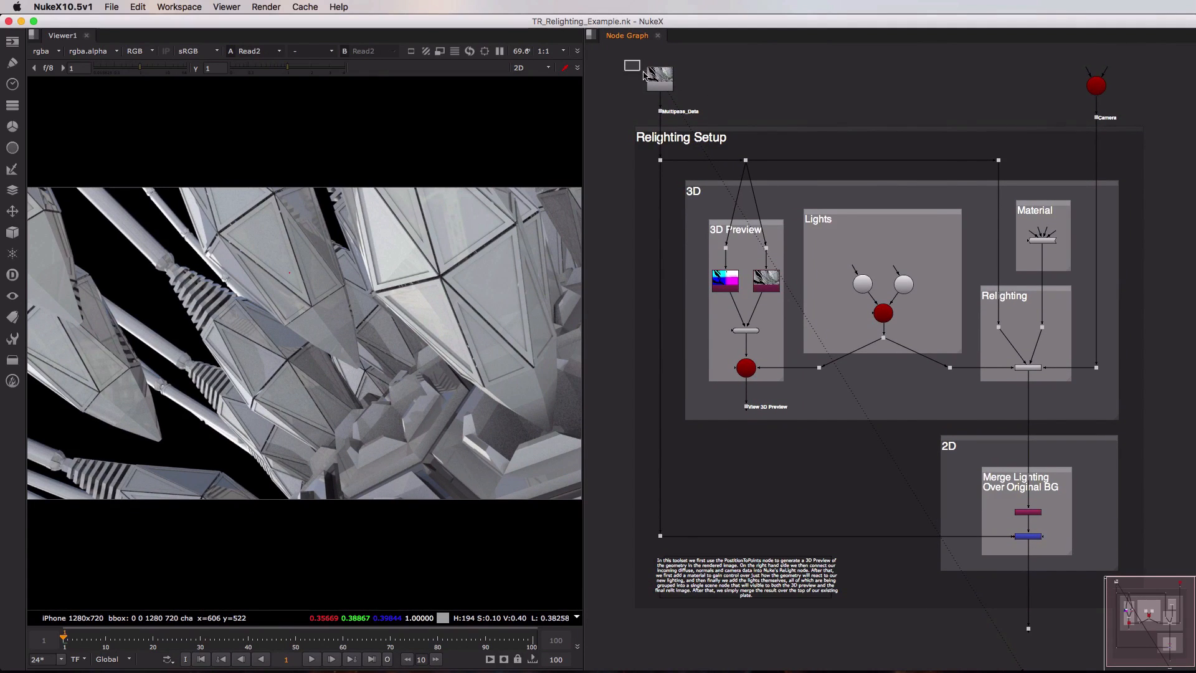
Inspect the Multipass_Data render's layers in a contact sheet with tiles centred and names shown
left_click(659, 75)
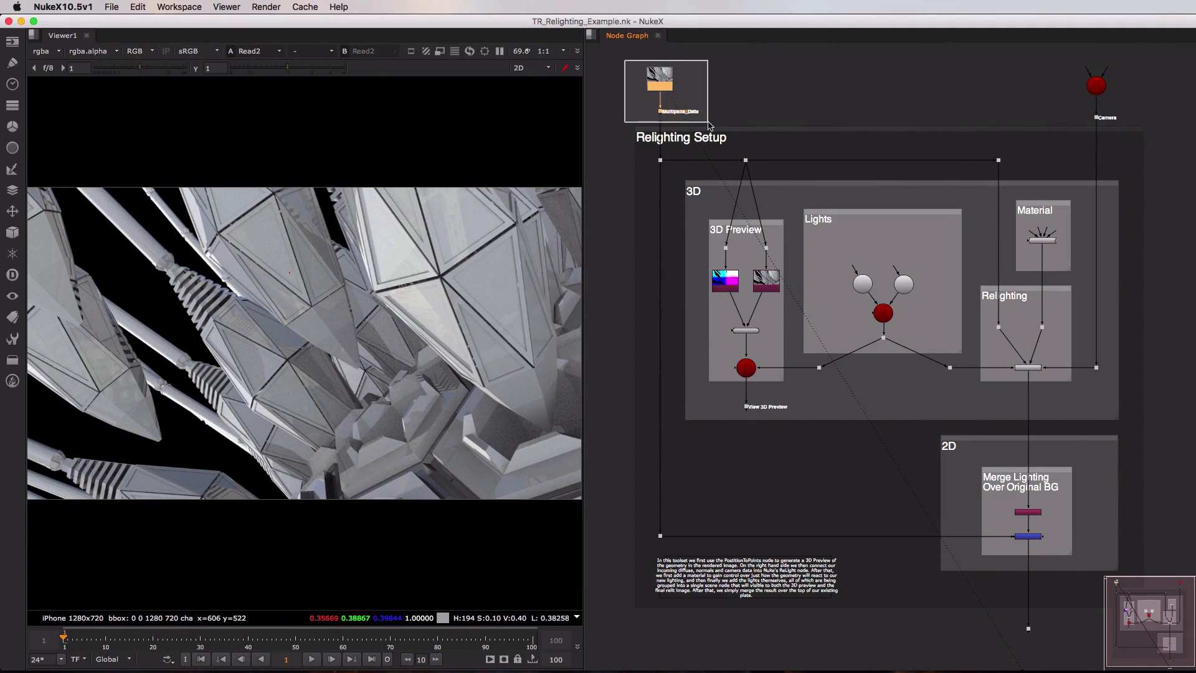
left_click(706, 123)
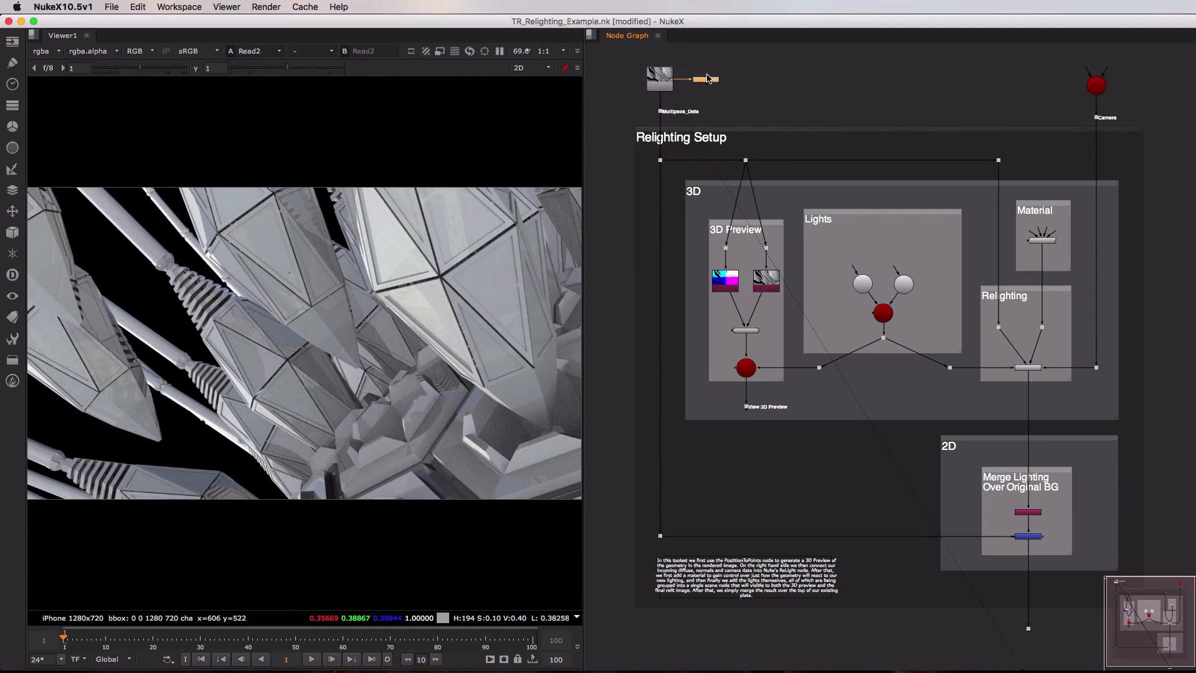
left_click(706, 79)
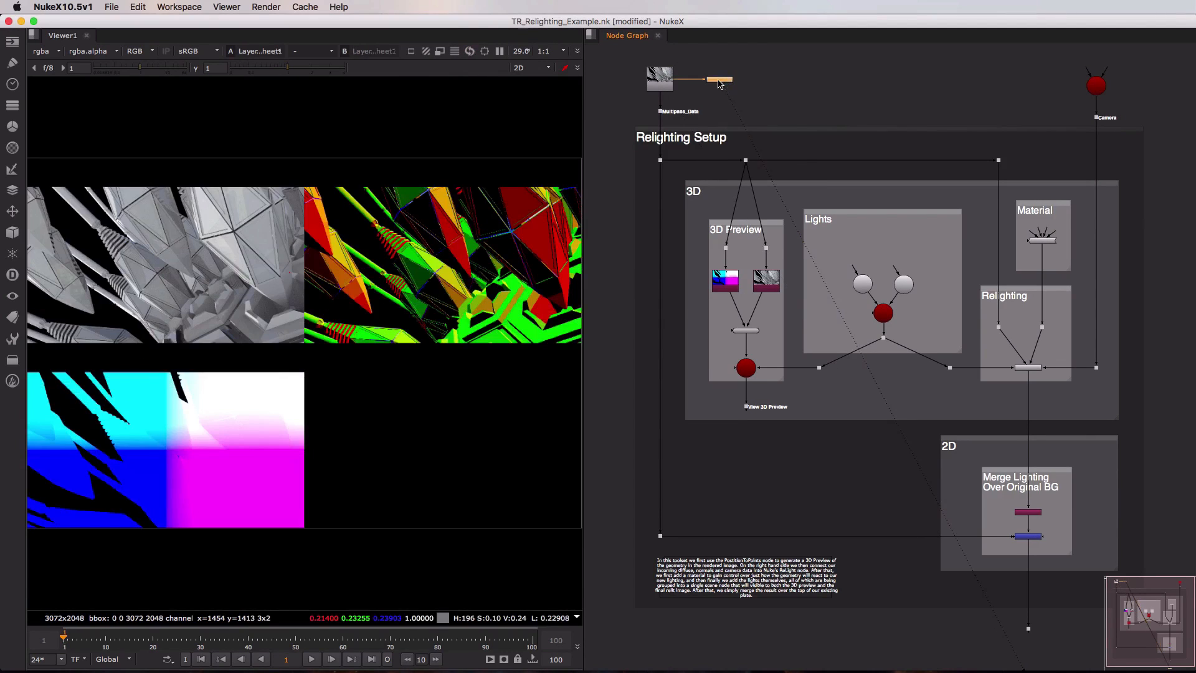
double_click(717, 79)
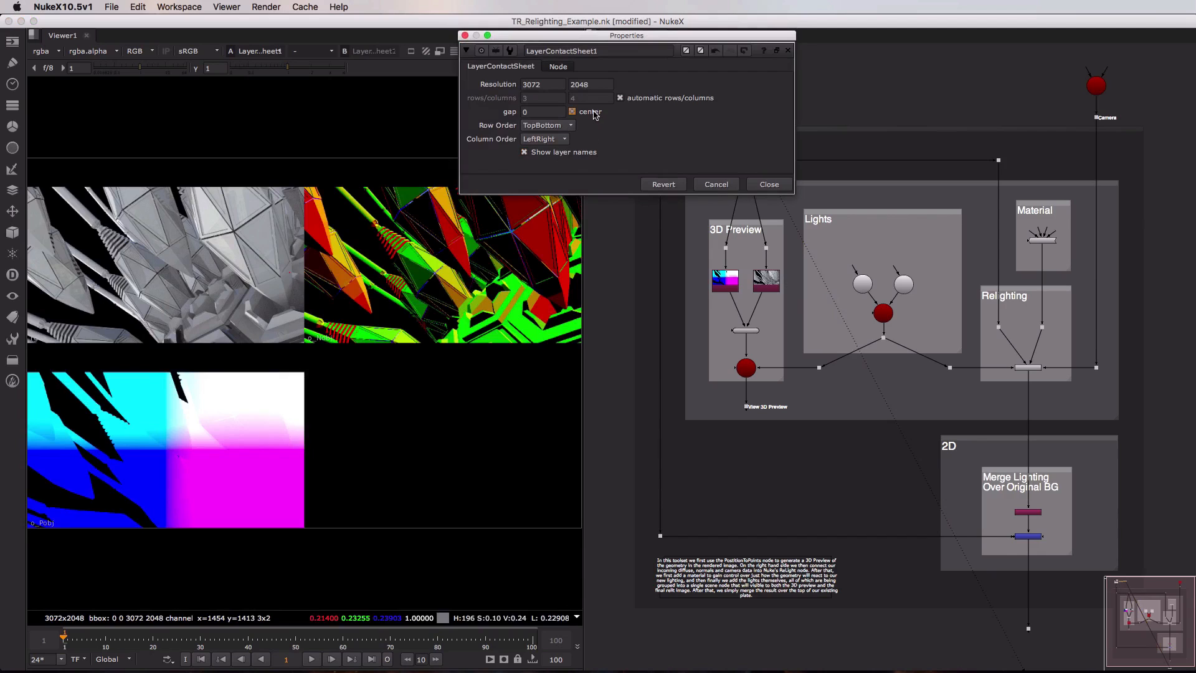
left_click(769, 183)
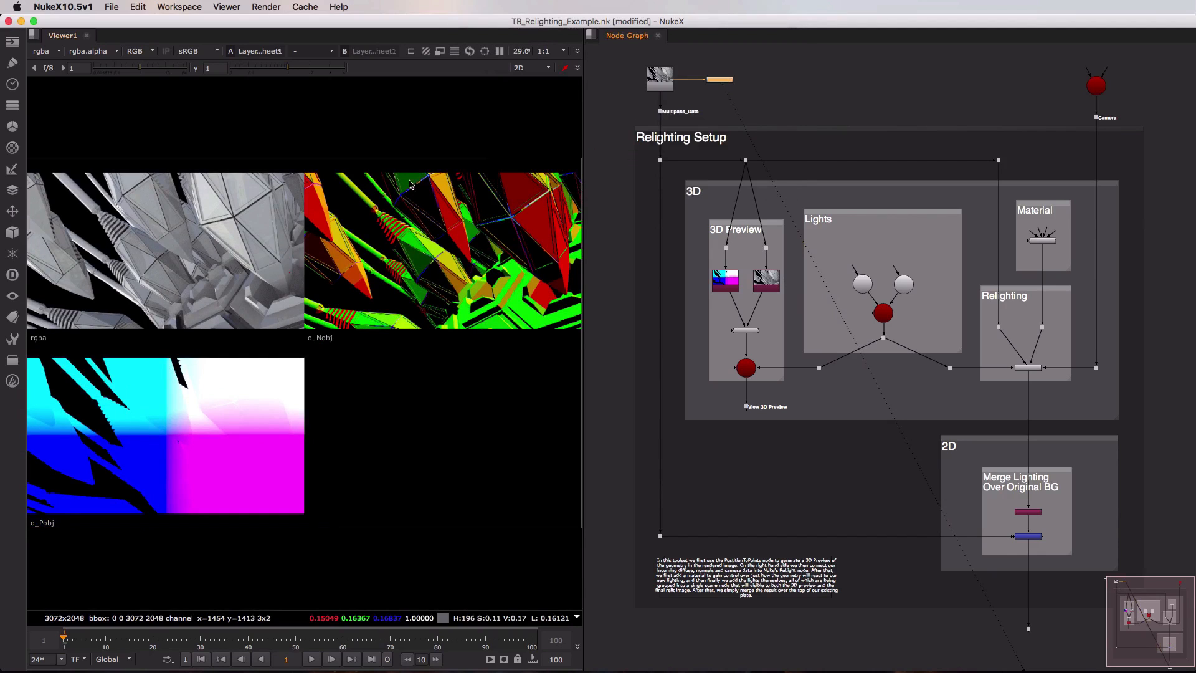
mouse_move(263, 400)
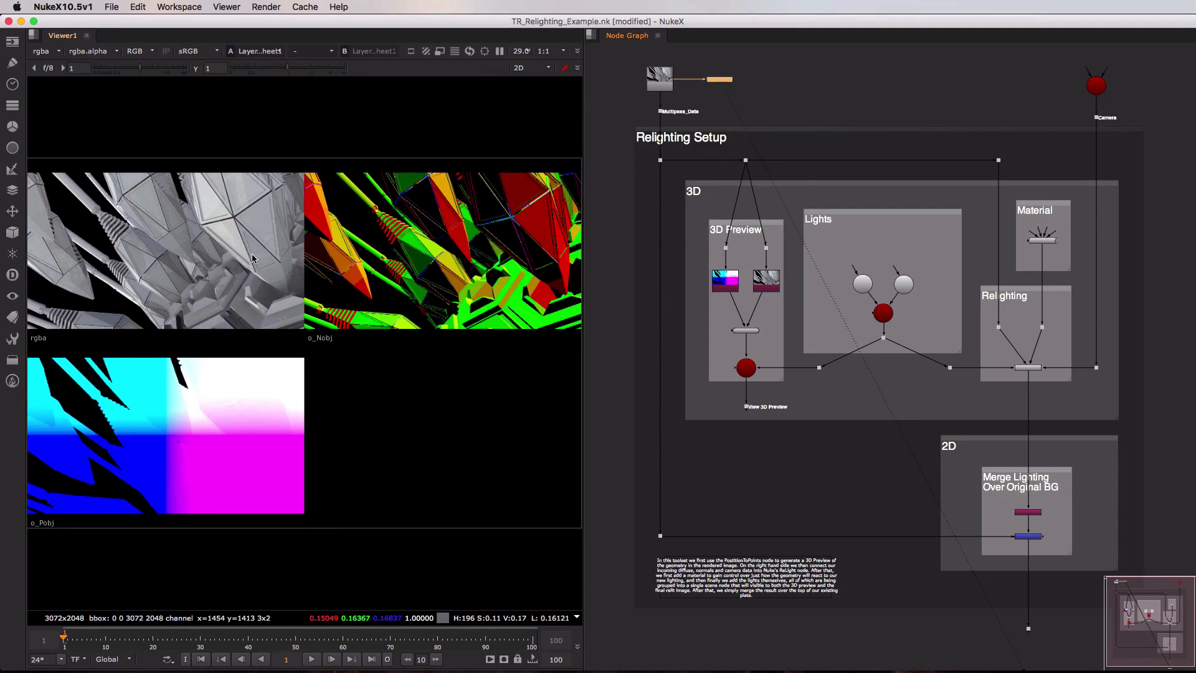
mouse_move(462, 247)
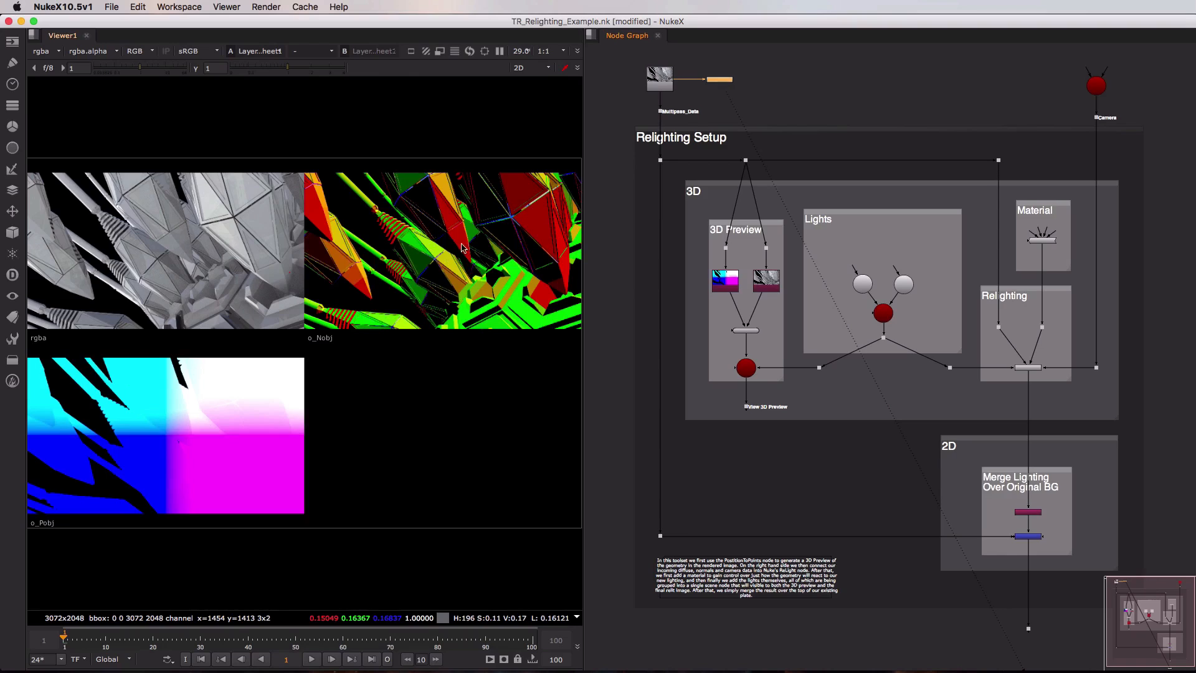
mouse_move(177, 418)
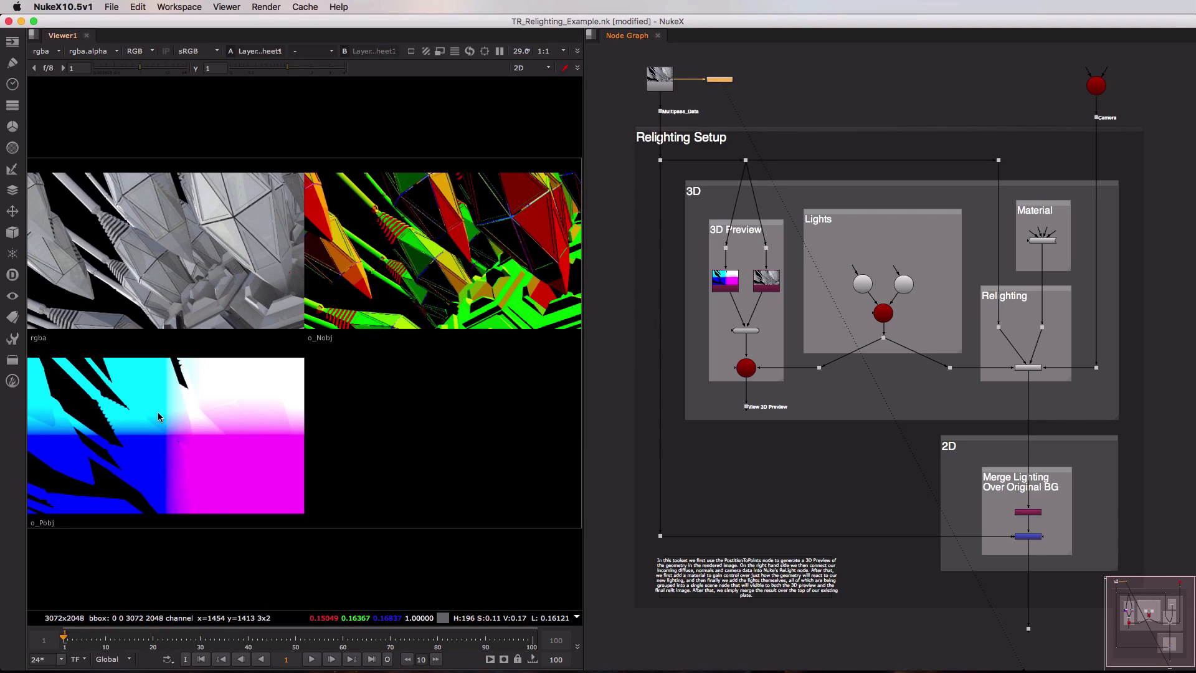
mouse_move(318, 316)
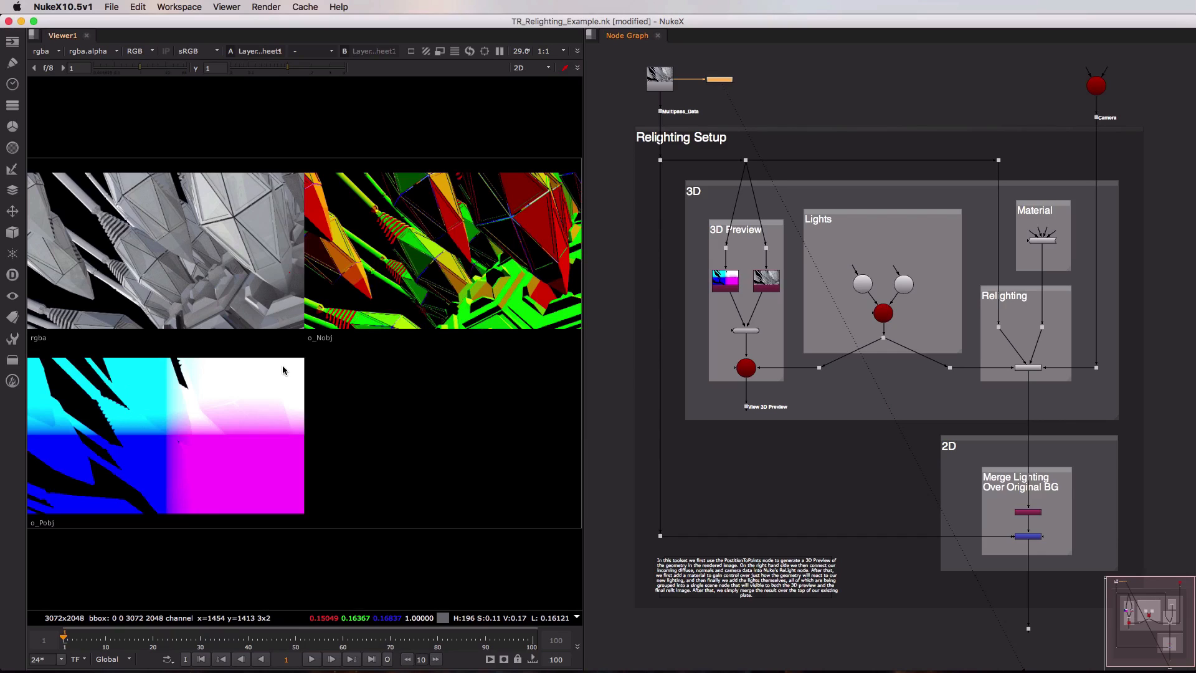
mouse_move(288, 311)
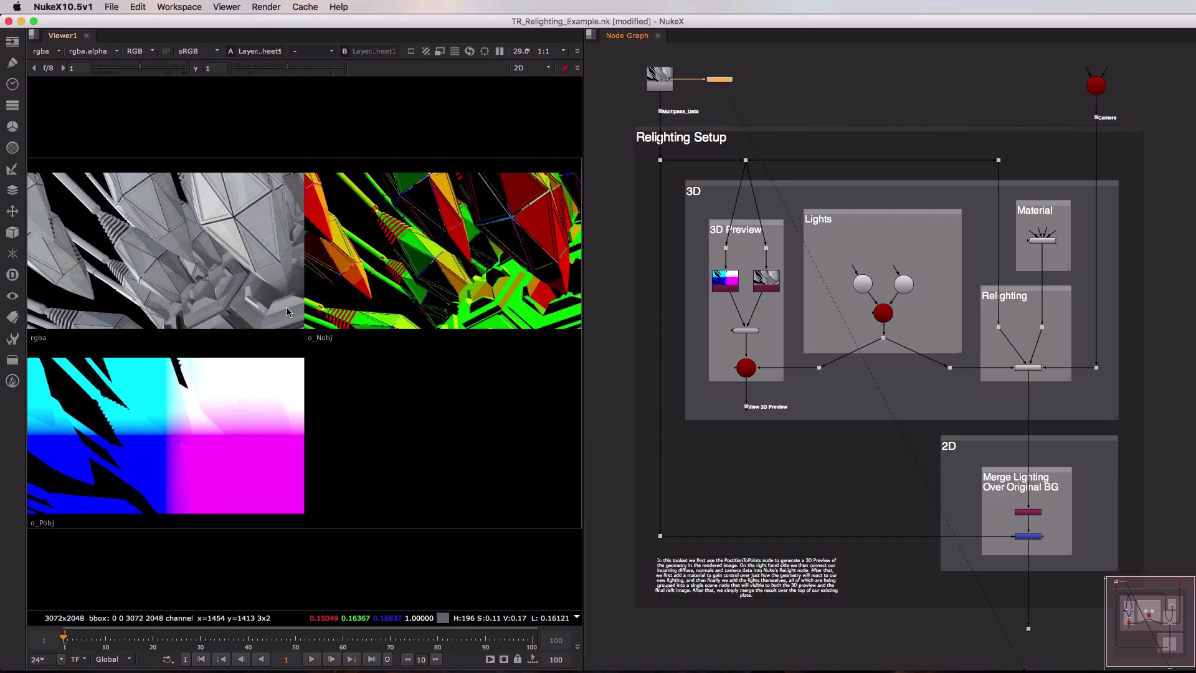
mouse_move(269, 316)
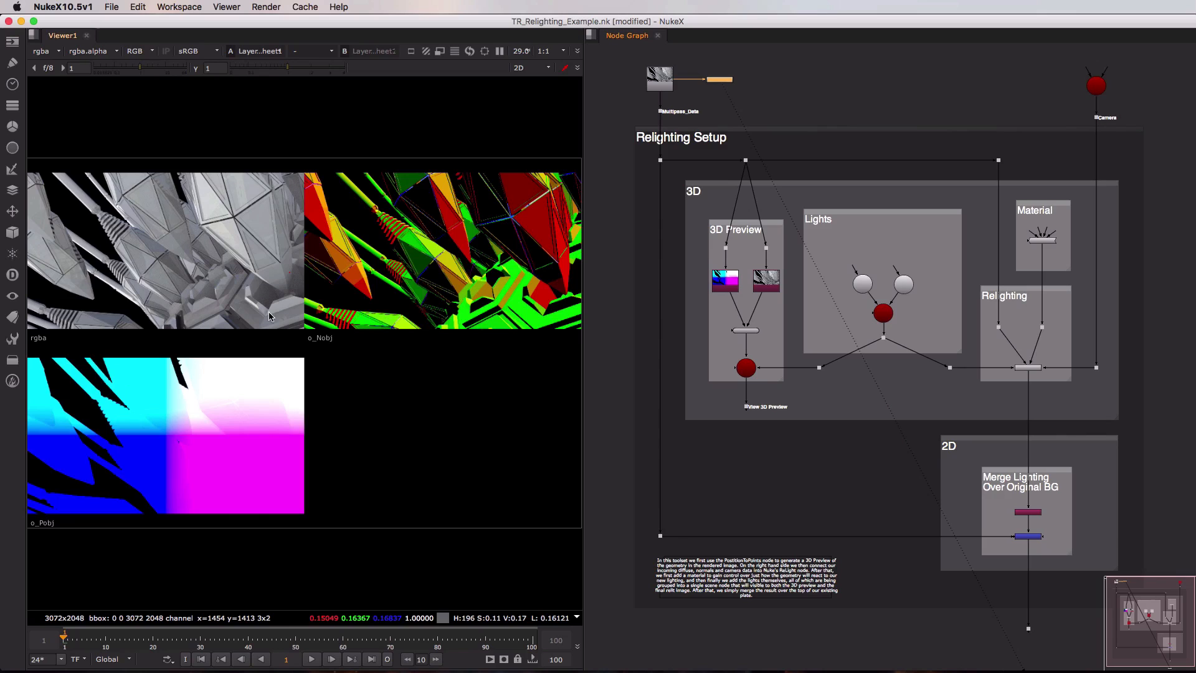
mouse_move(340, 330)
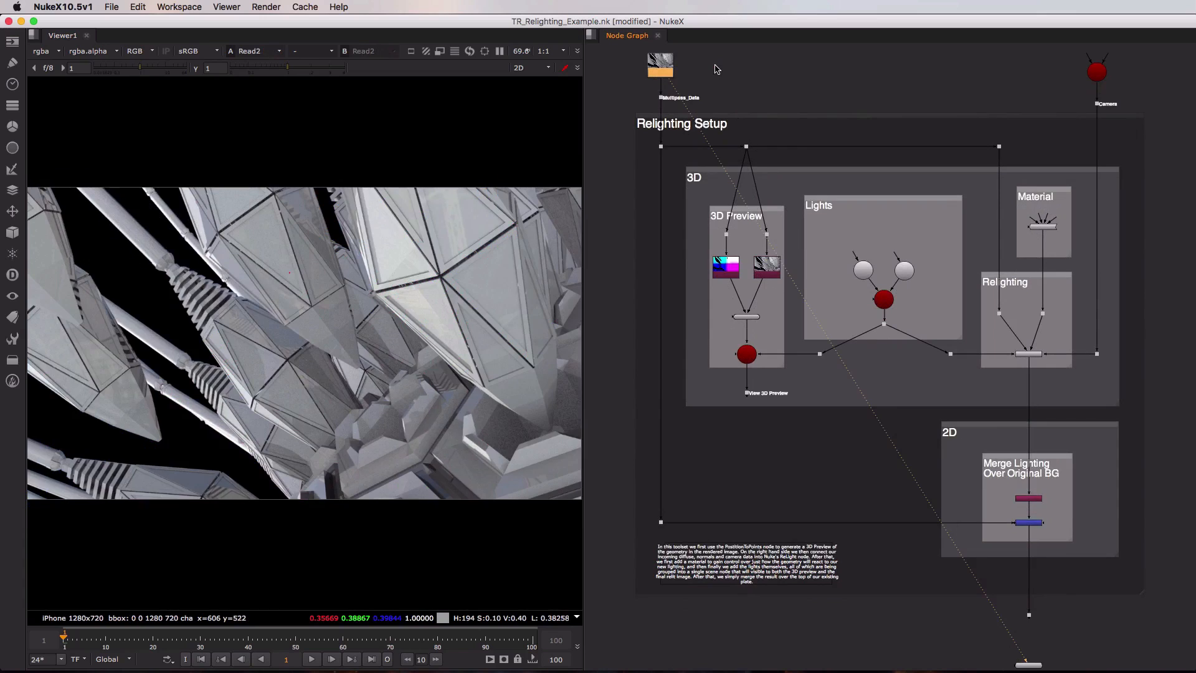
Check the Camera node, then bring up the POSITION shuffle's settings mapping position into rgba
left_click(1096, 71)
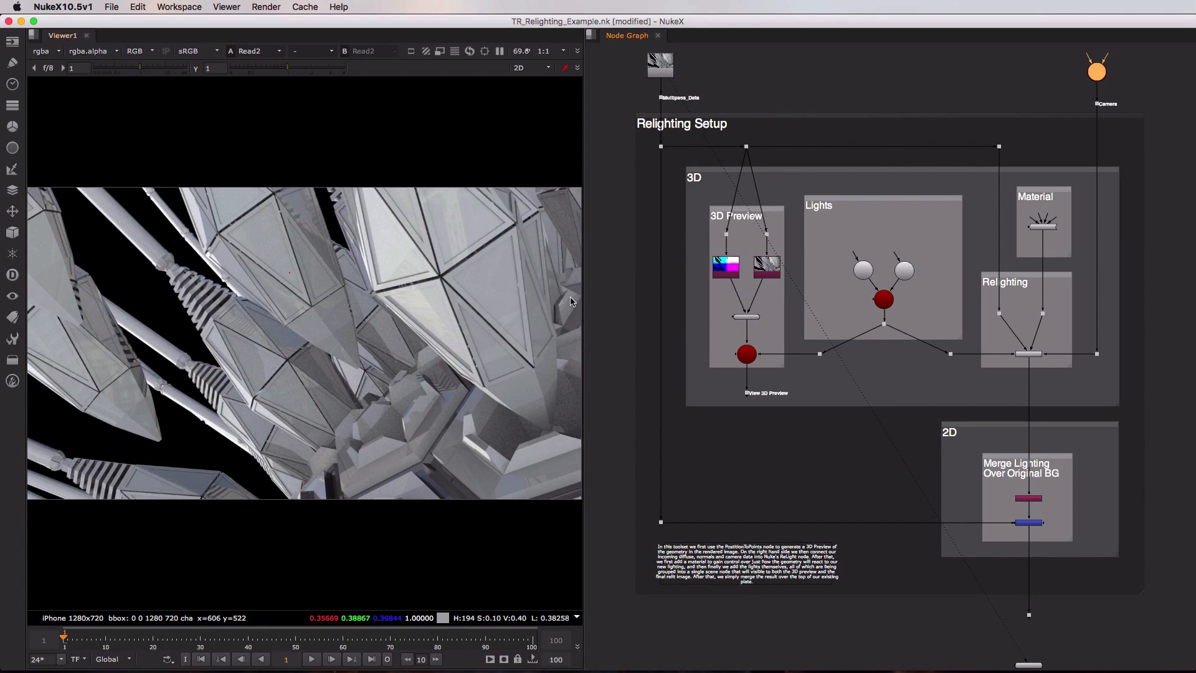
mouse_move(845, 85)
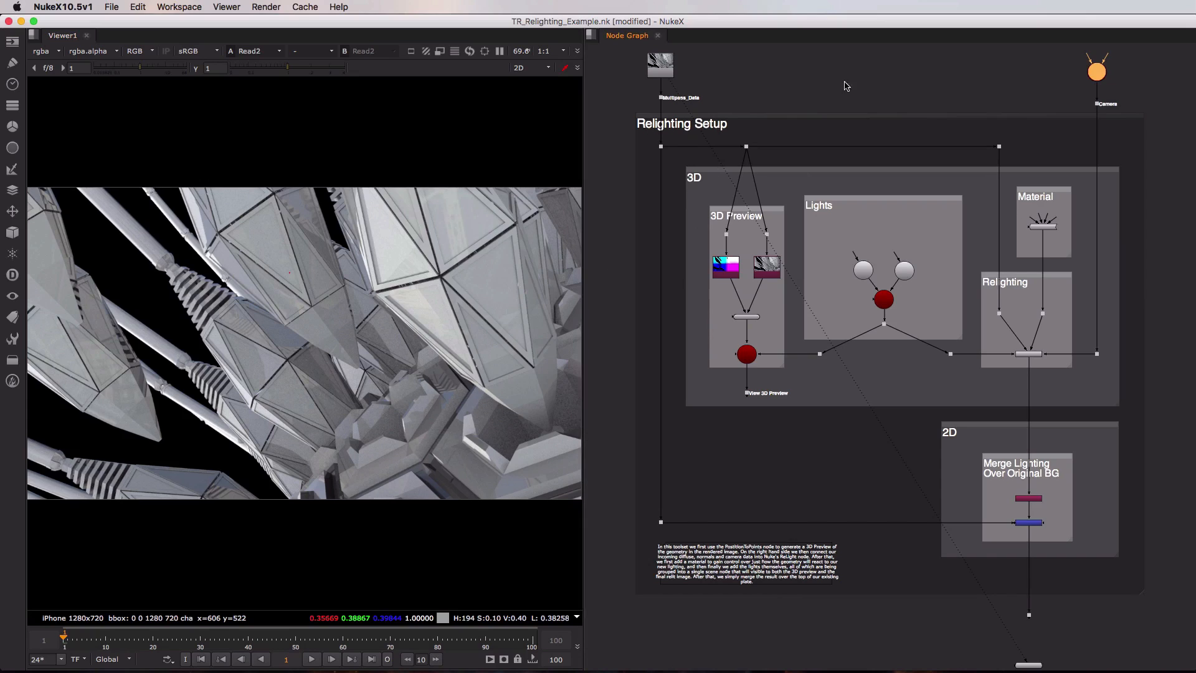
mouse_move(865, 77)
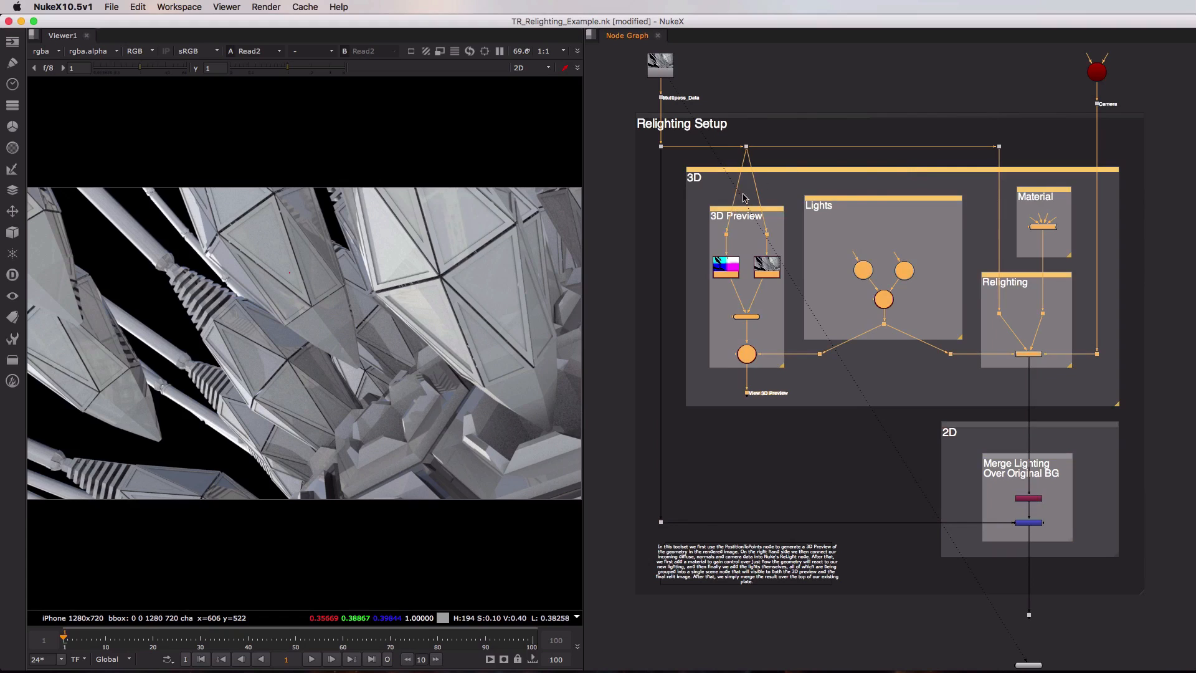
mouse_move(746, 349)
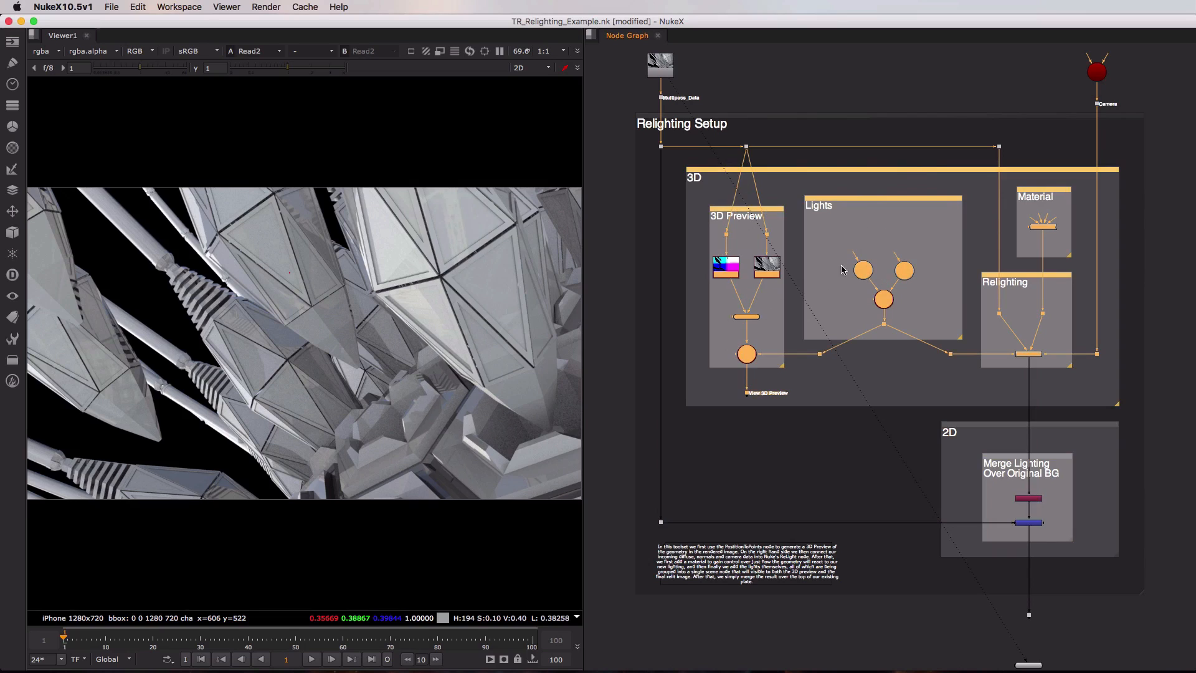
mouse_move(902, 251)
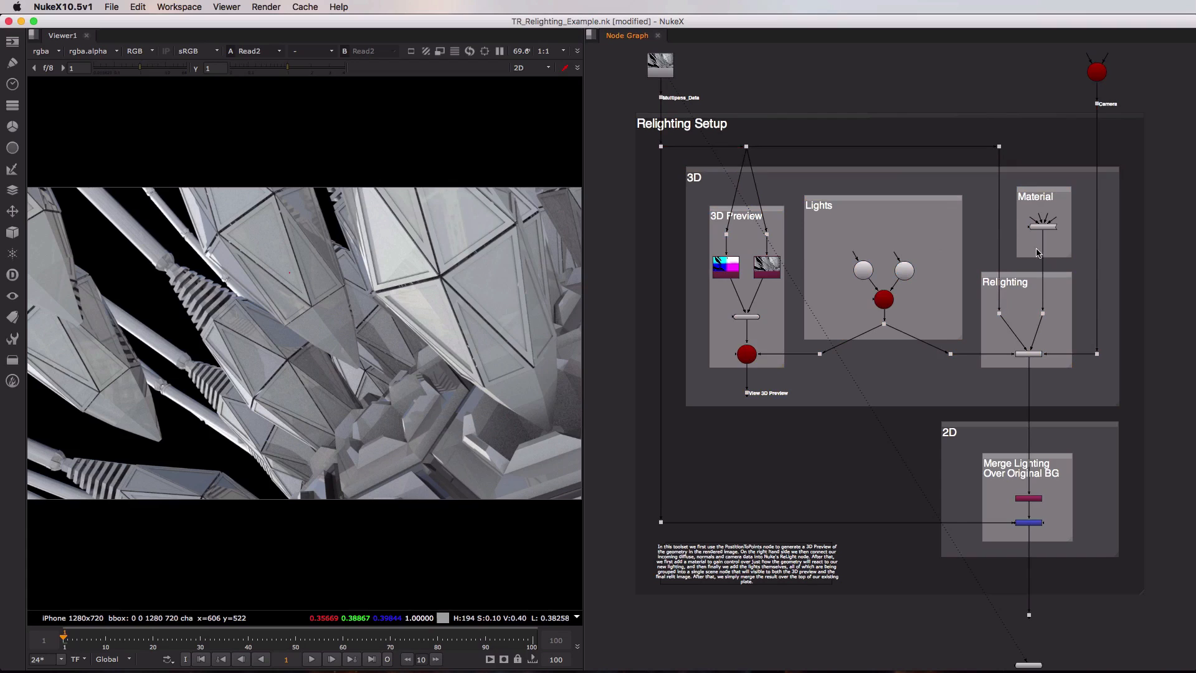
mouse_move(1045, 326)
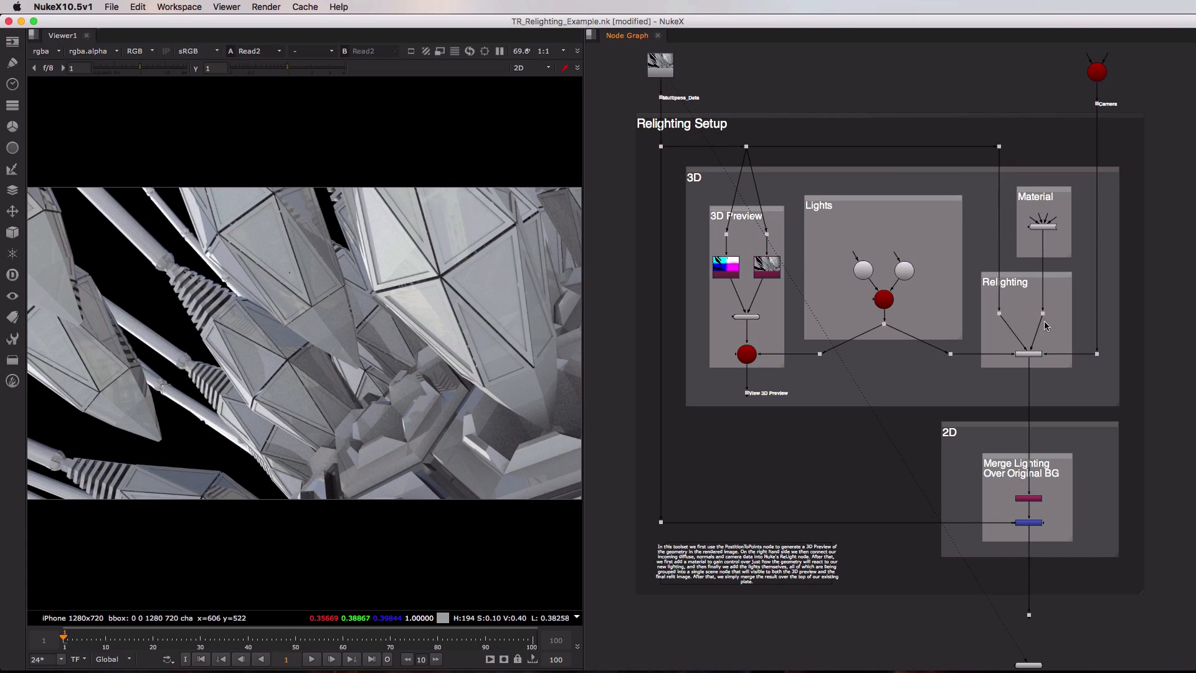
mouse_move(1003, 410)
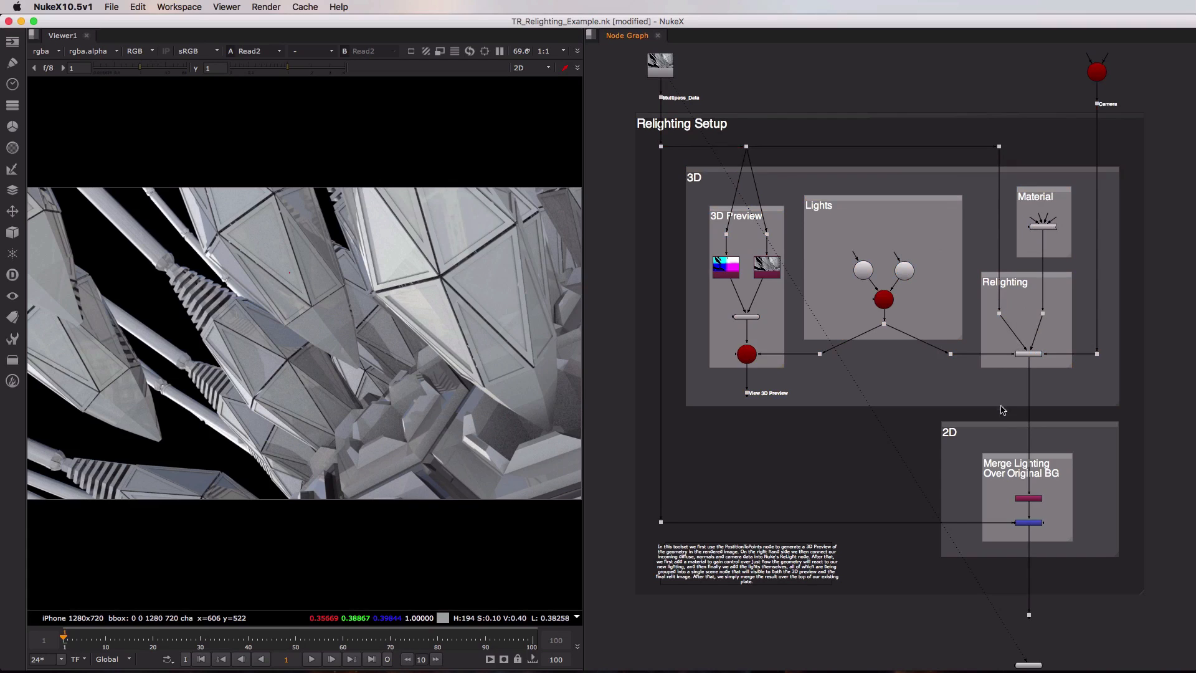
mouse_move(1035, 449)
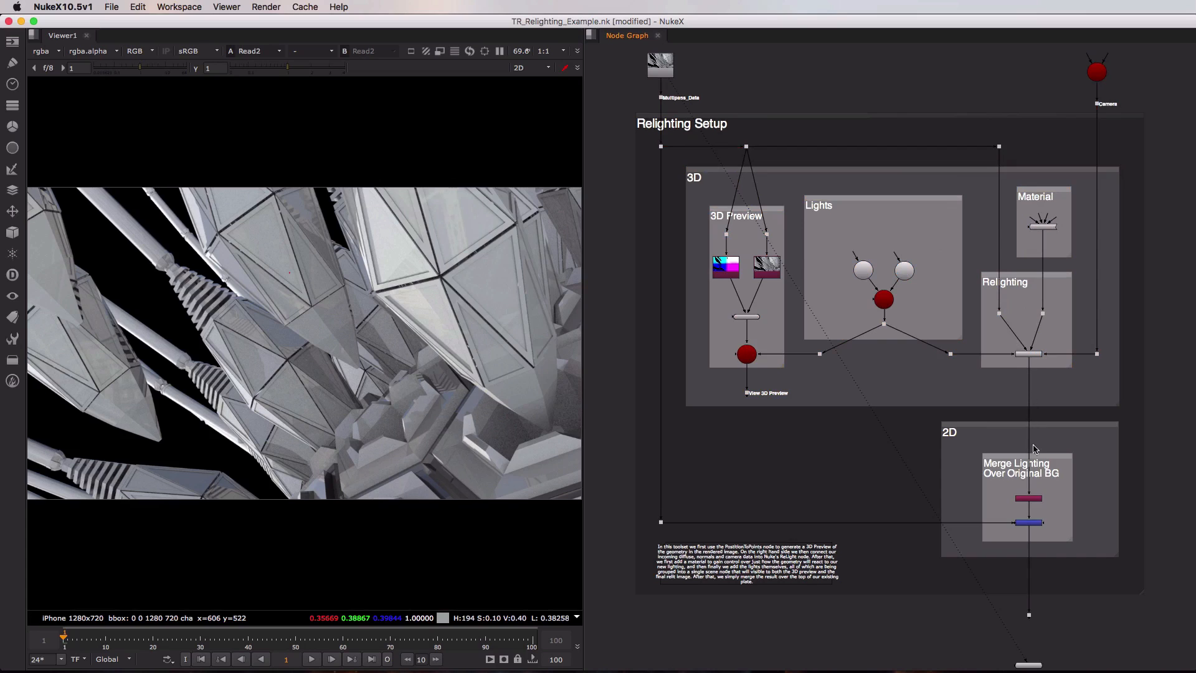
mouse_move(747, 523)
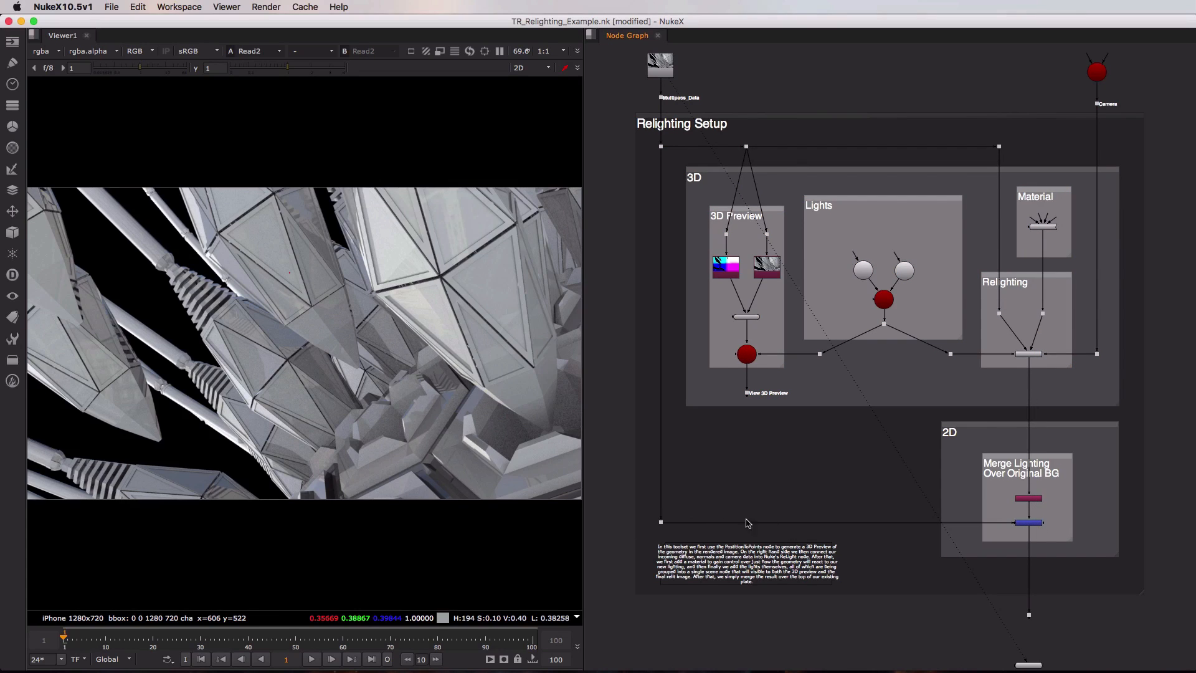
mouse_move(962, 516)
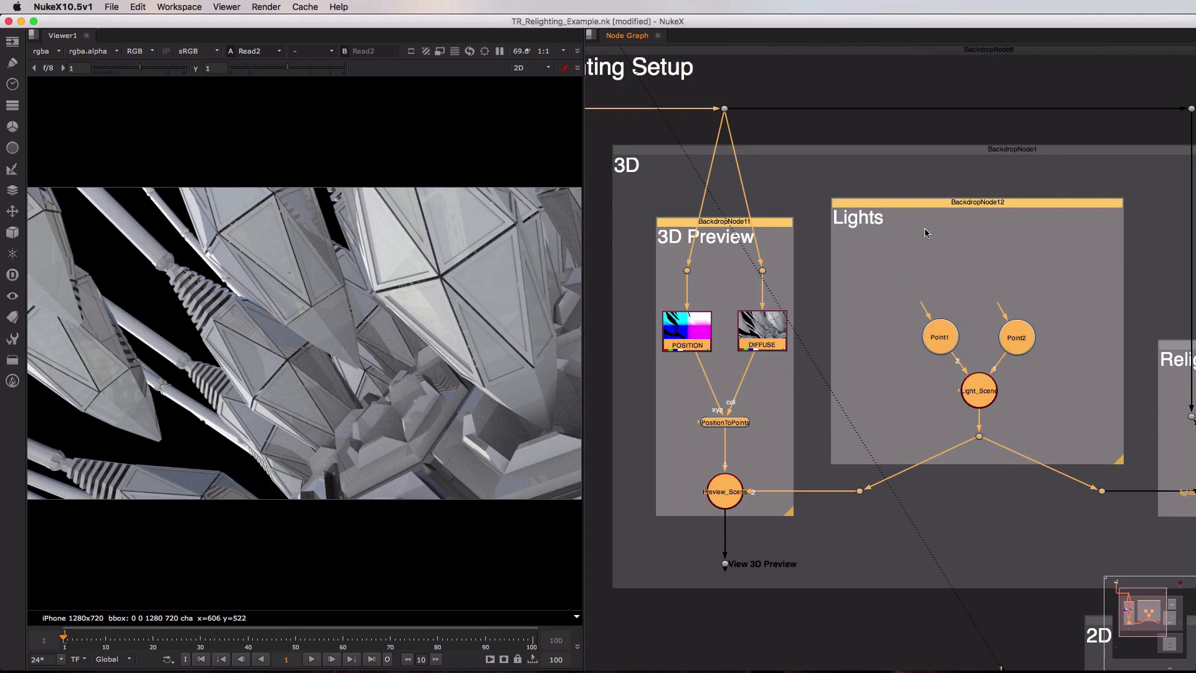
mouse_move(740, 455)
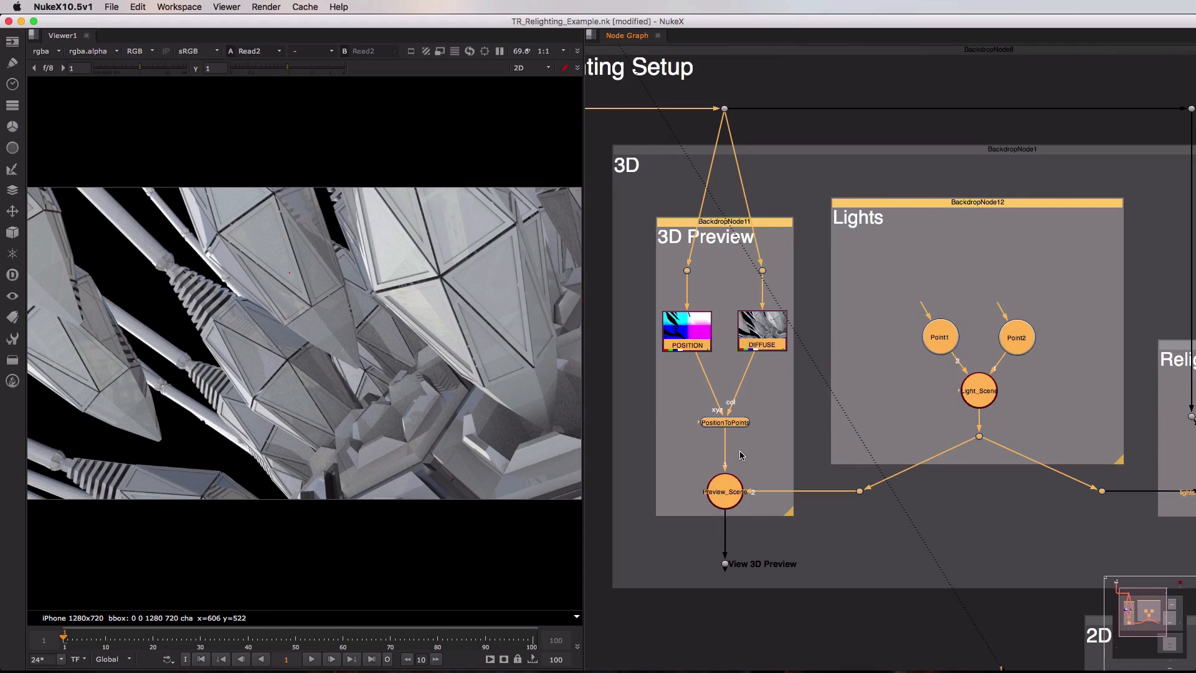
mouse_move(716, 427)
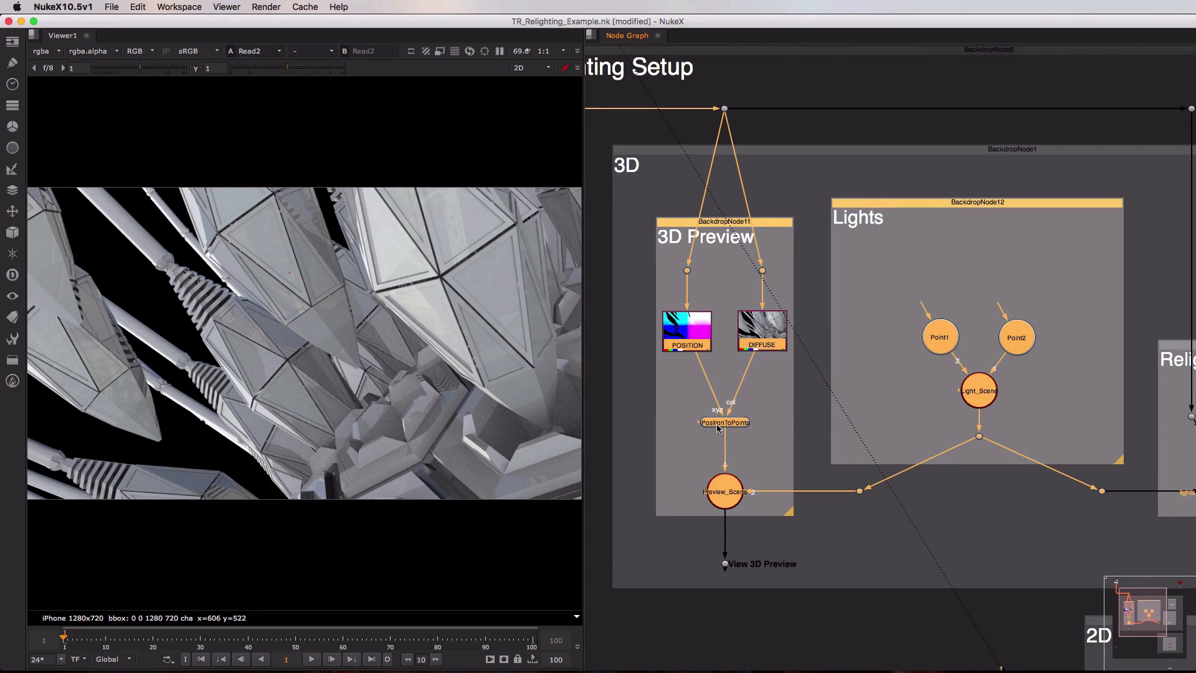
mouse_move(753, 431)
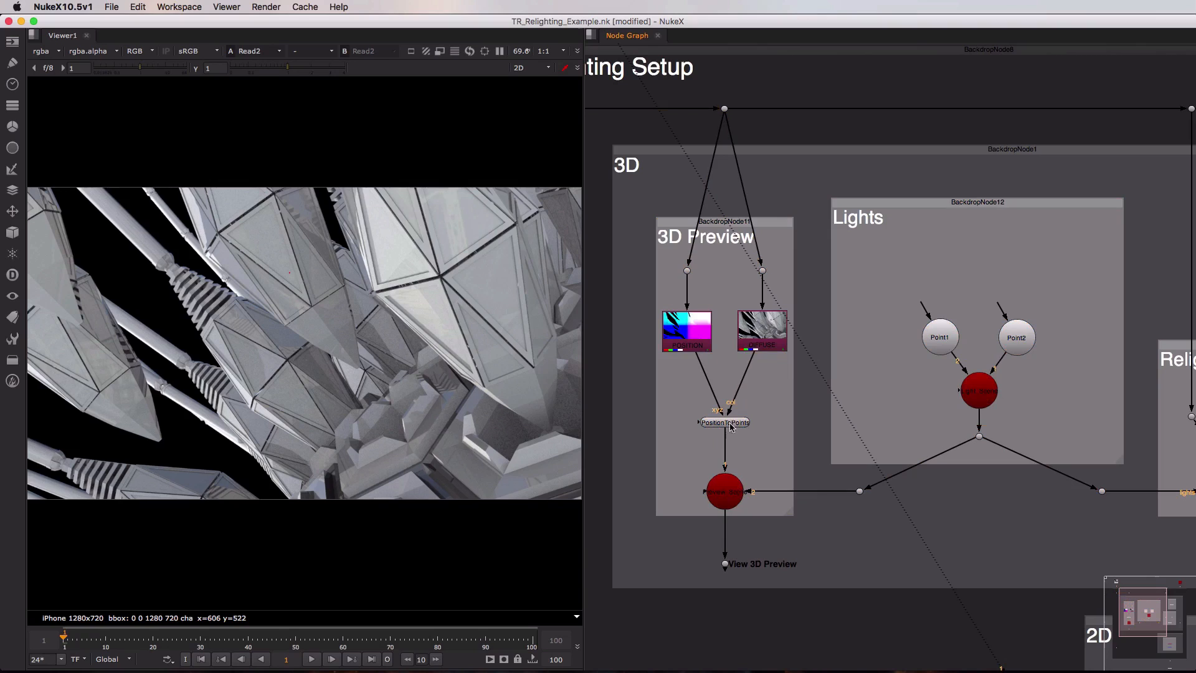
mouse_move(712, 411)
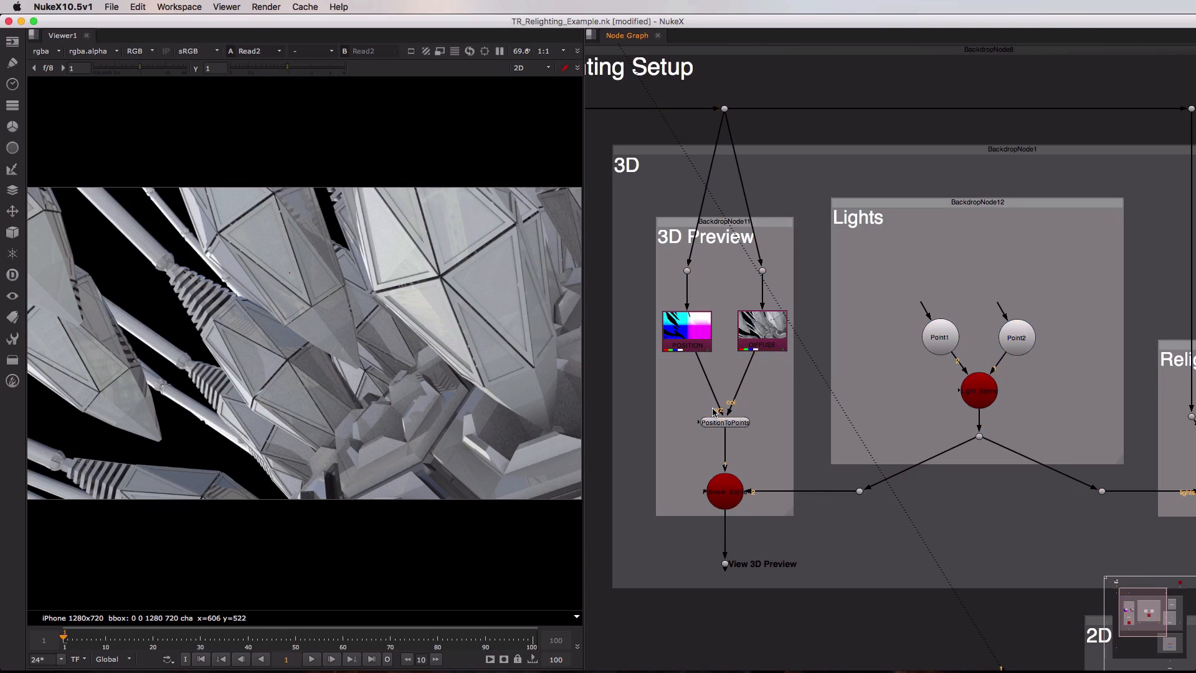
mouse_move(709, 344)
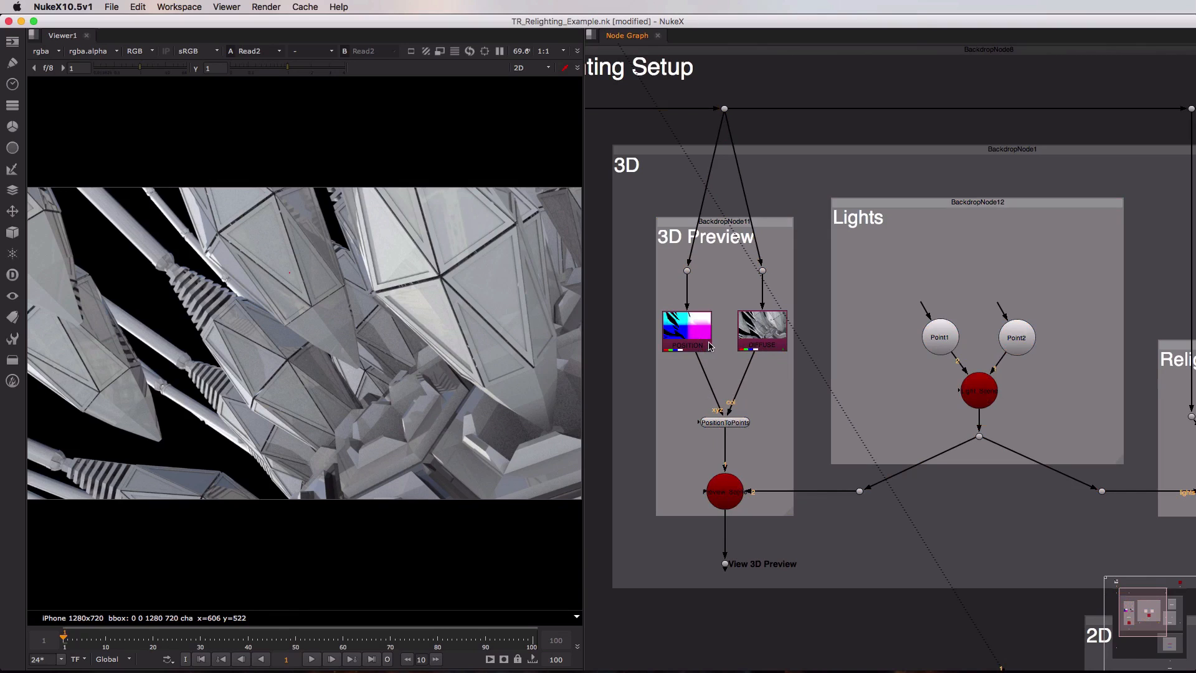
left_click(686, 344)
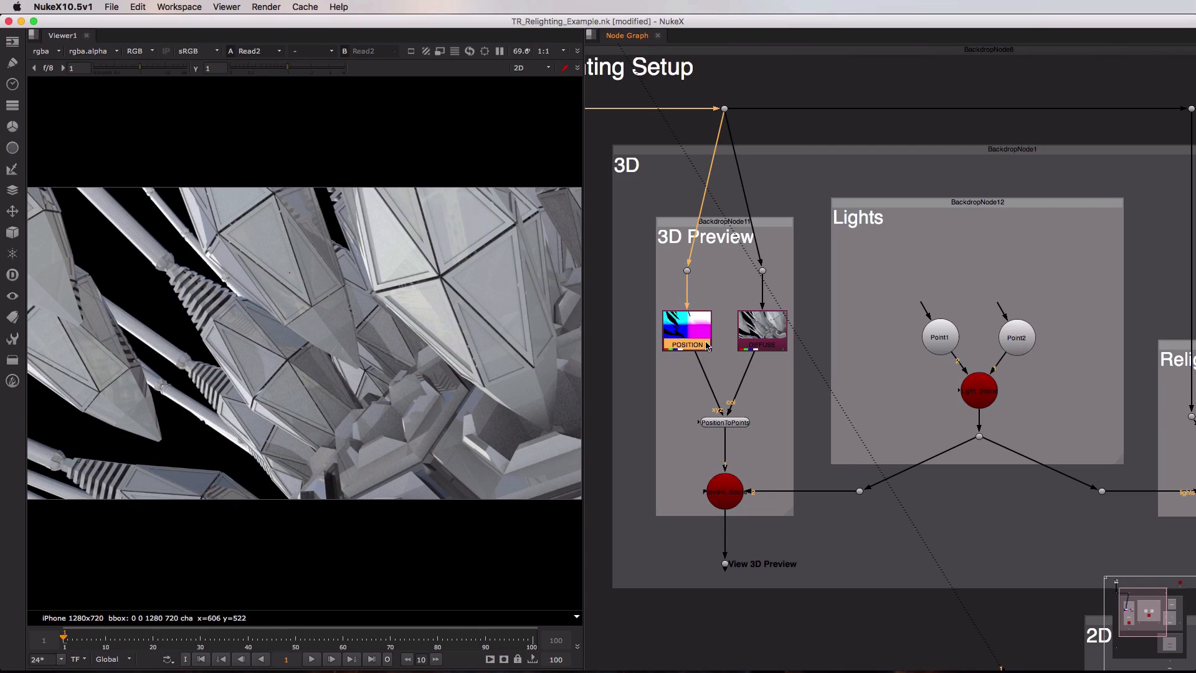
mouse_move(707, 346)
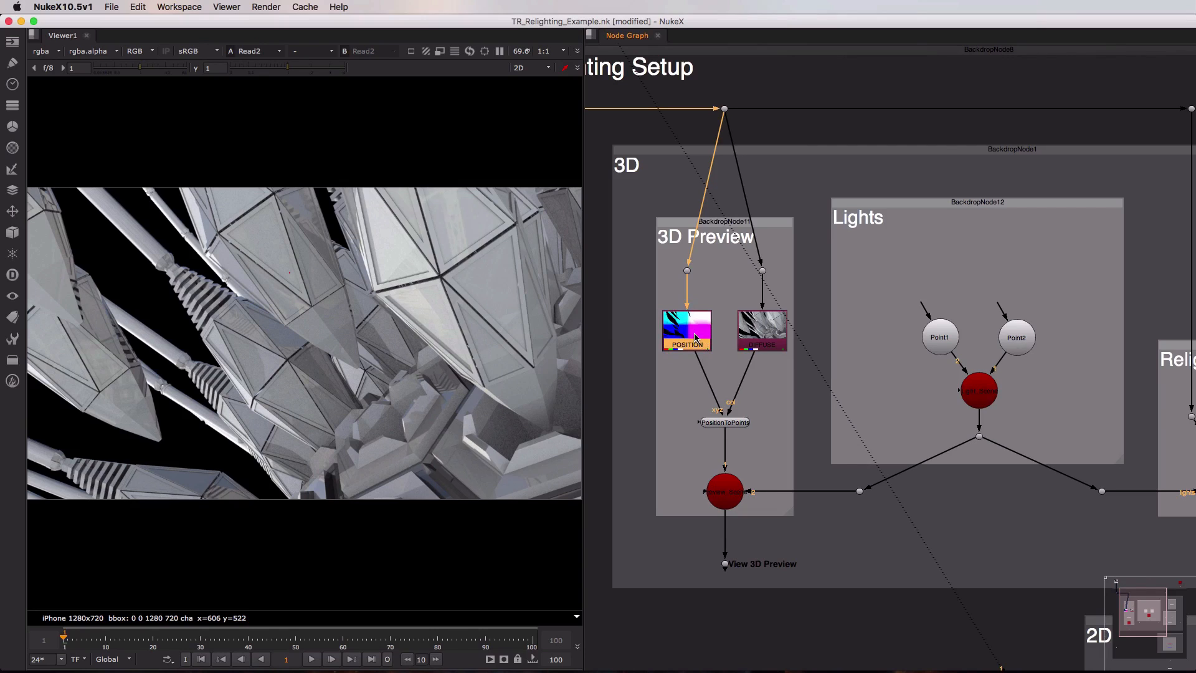
double_click(686, 330)
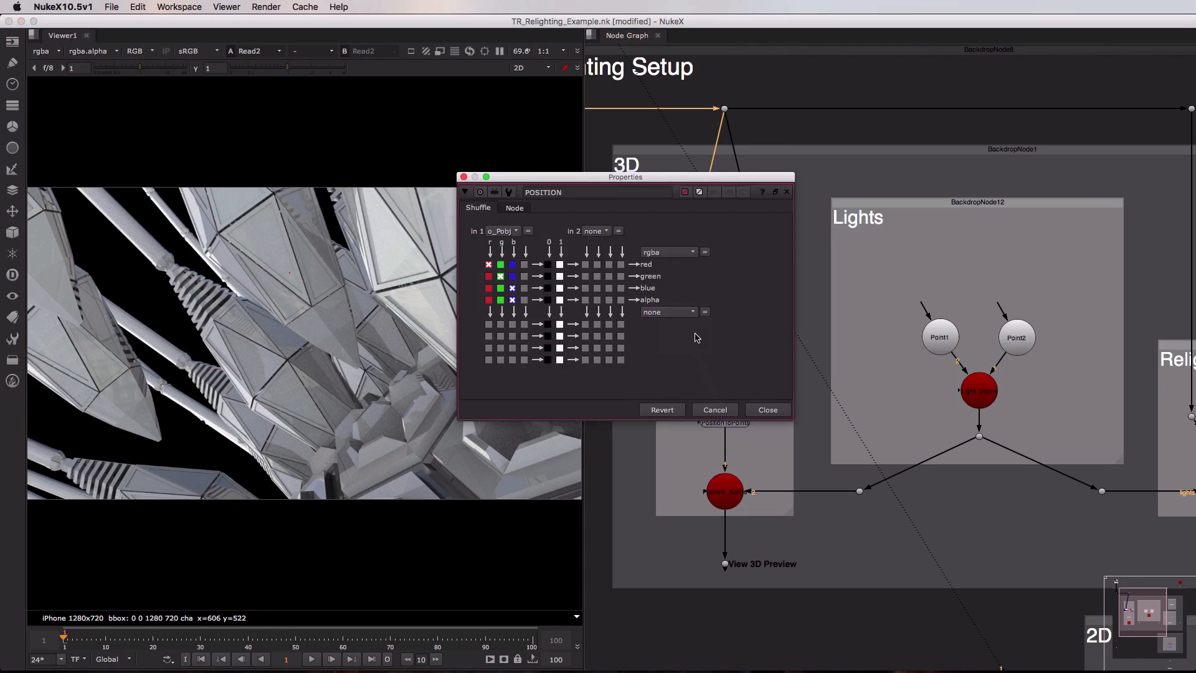
mouse_move(493, 240)
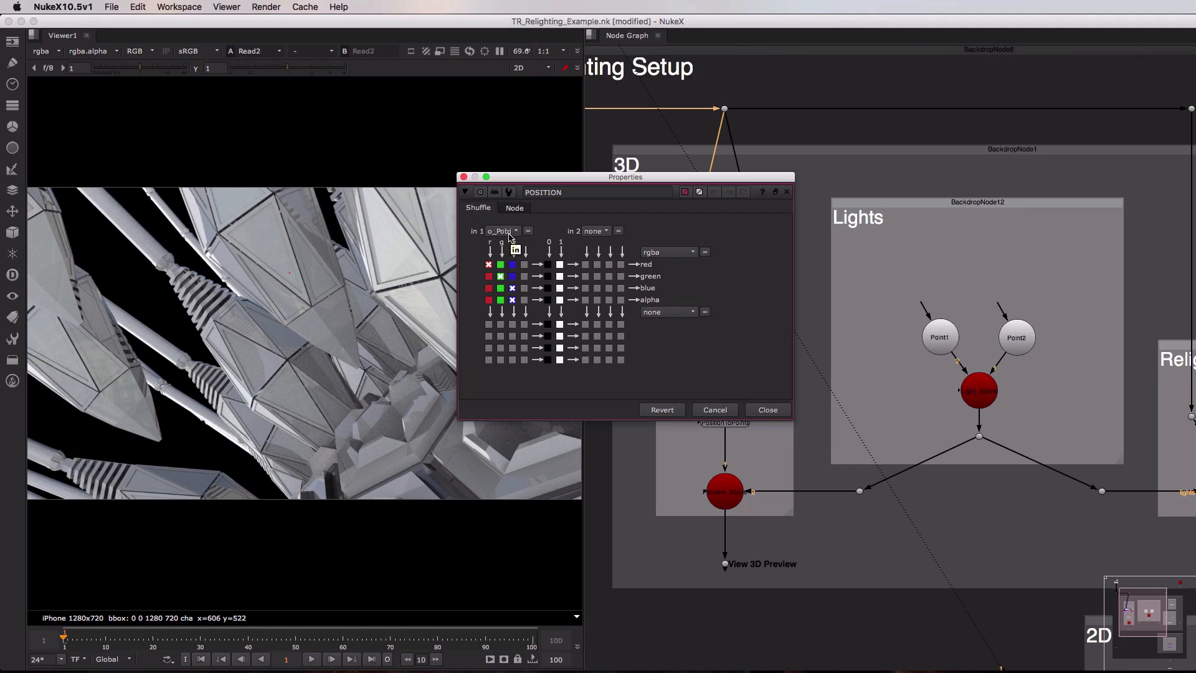
Dismiss the POSITION settings and view the 3D preview of the point cloud with both point lights
left_click(765, 409)
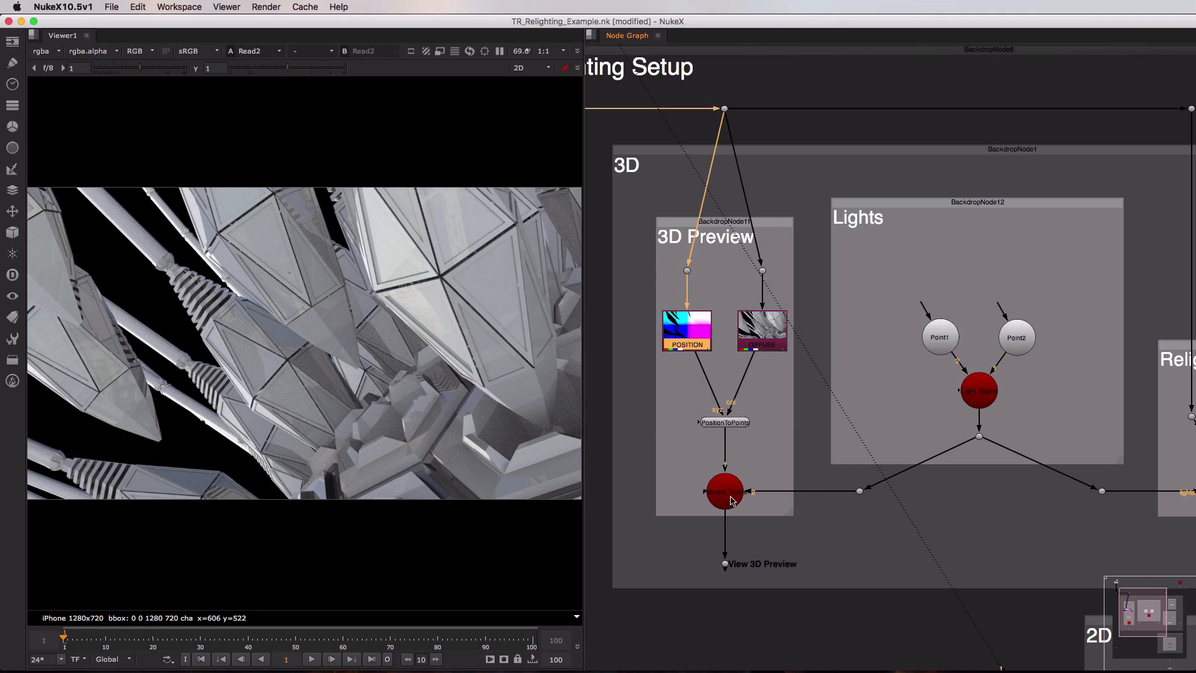
mouse_move(978, 423)
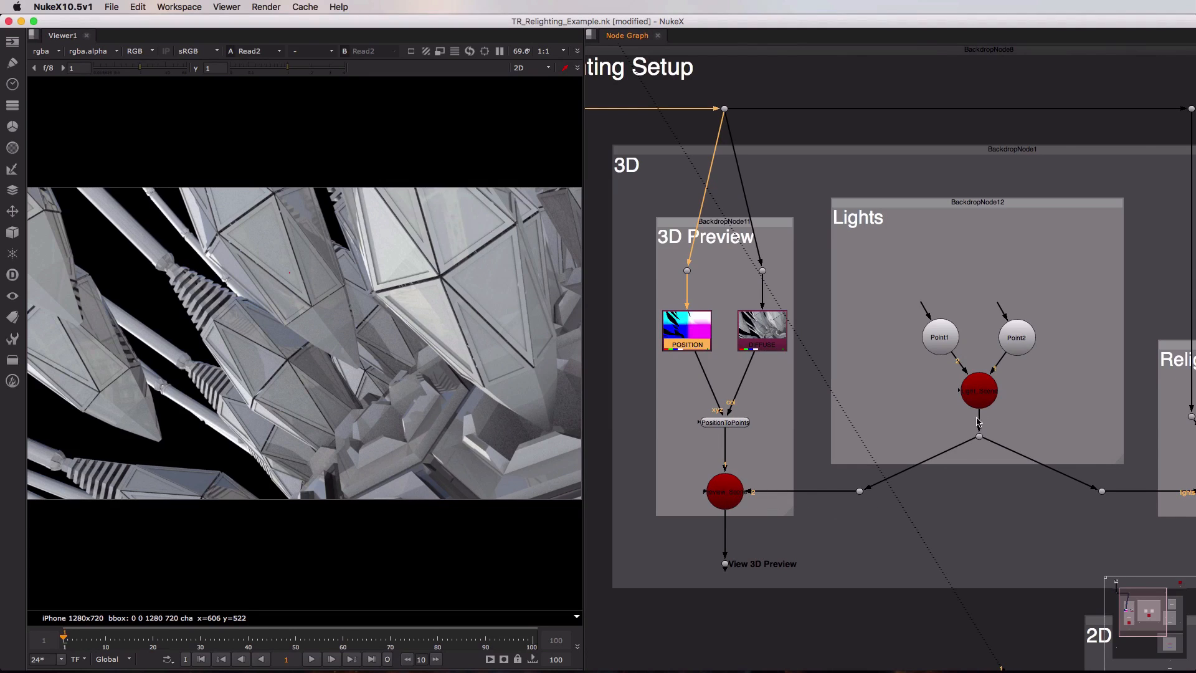
mouse_move(950, 418)
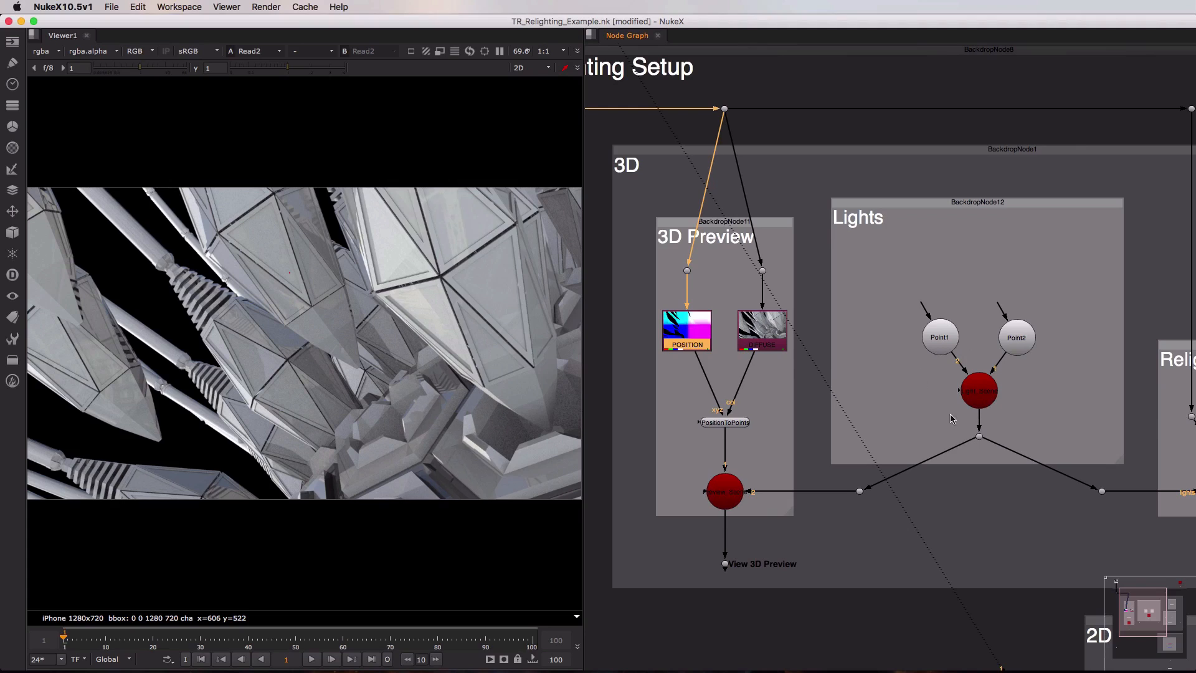
mouse_move(1015, 325)
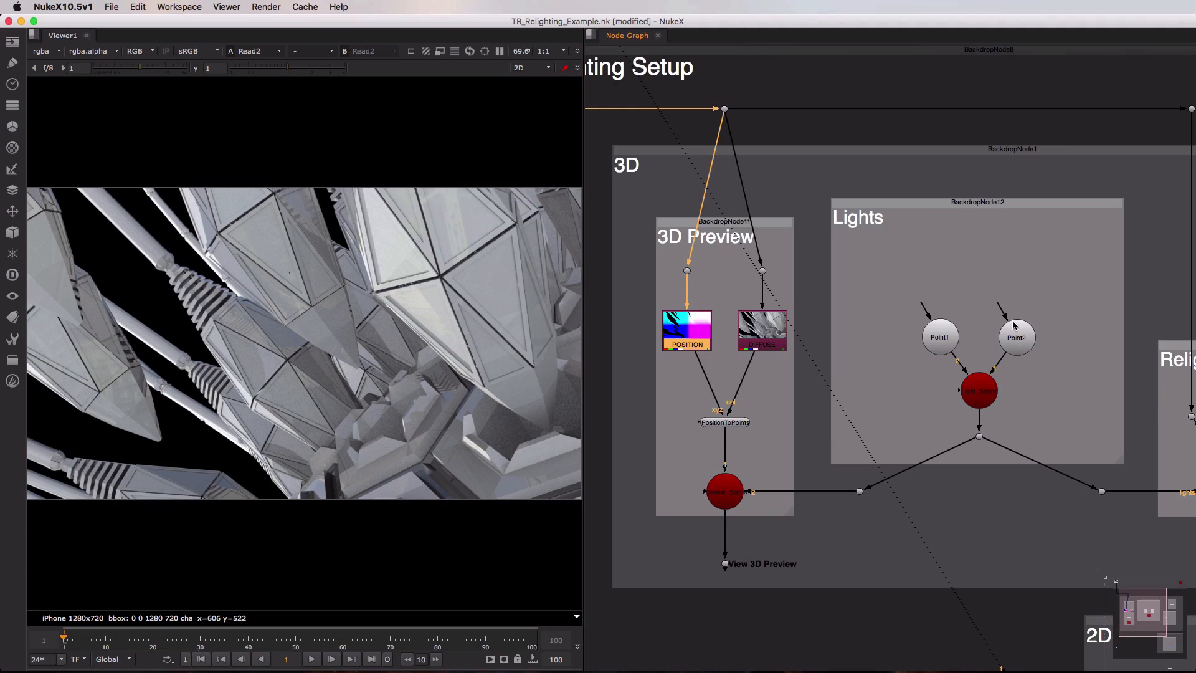
mouse_move(987, 299)
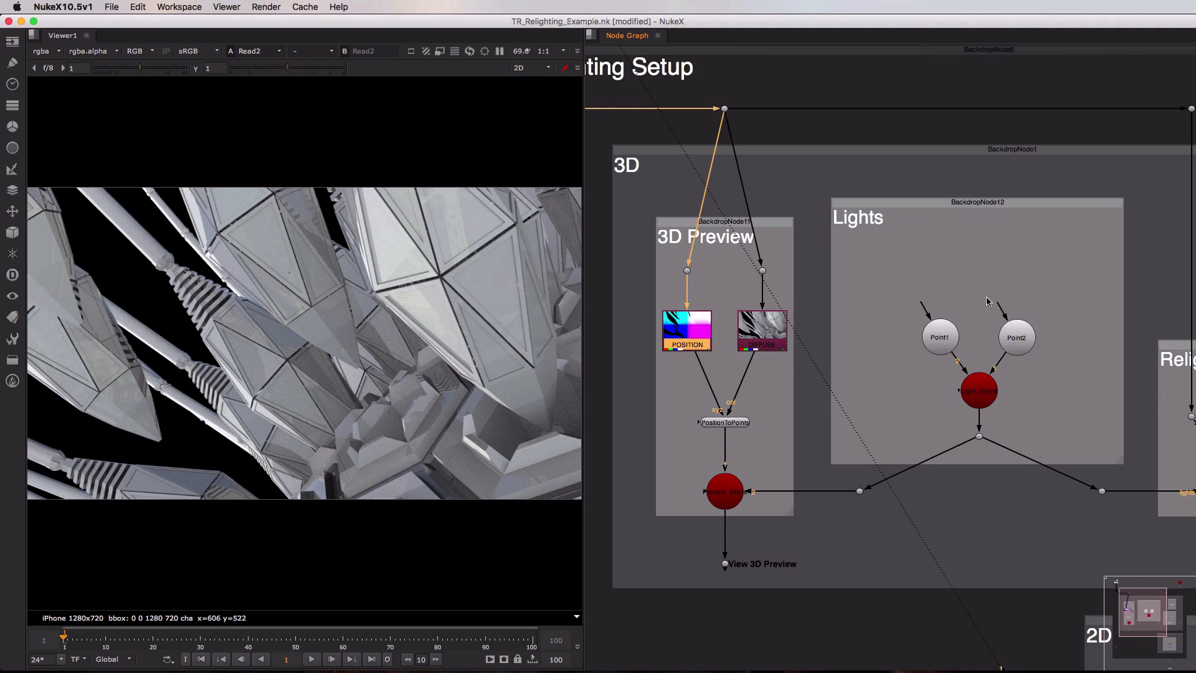
left_click(1015, 336)
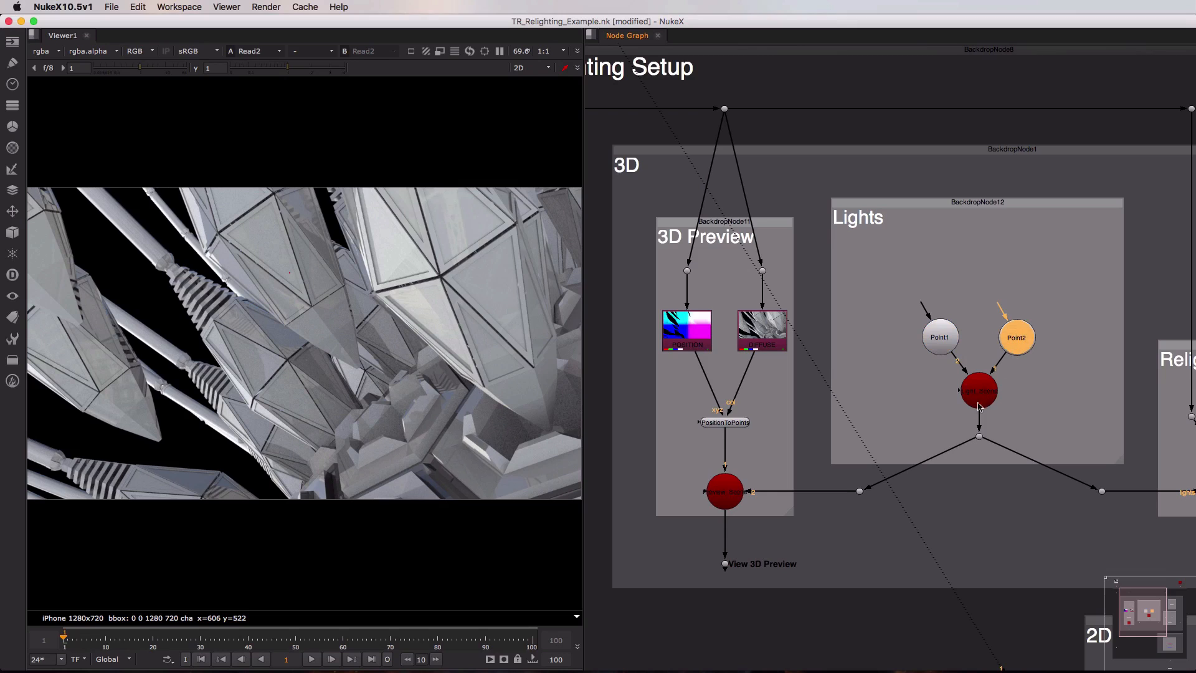
left_click(760, 563)
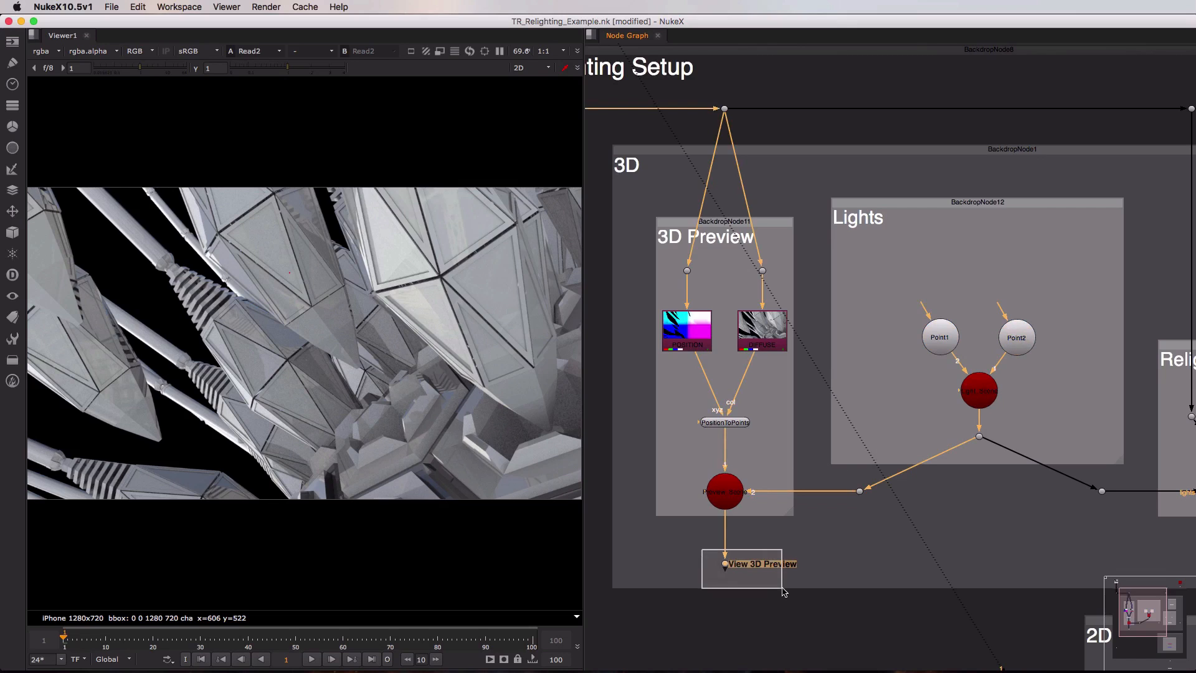
double_click(759, 563)
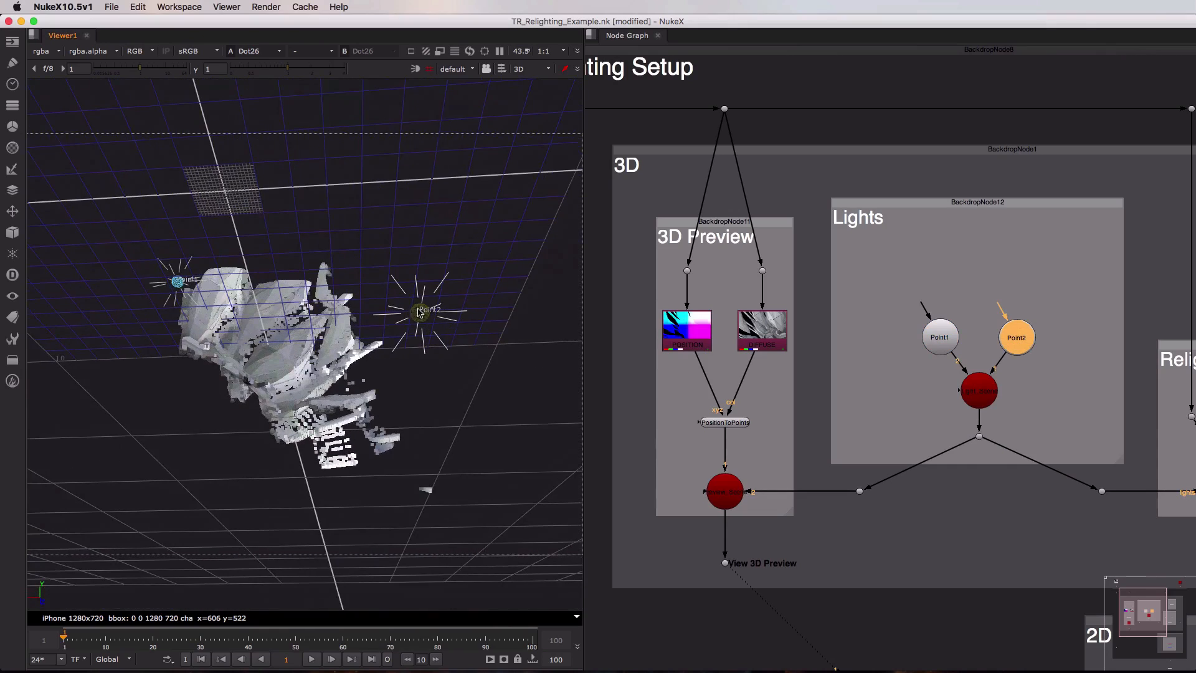
Review the Point2 light's settings and close them again
double_click(1015, 337)
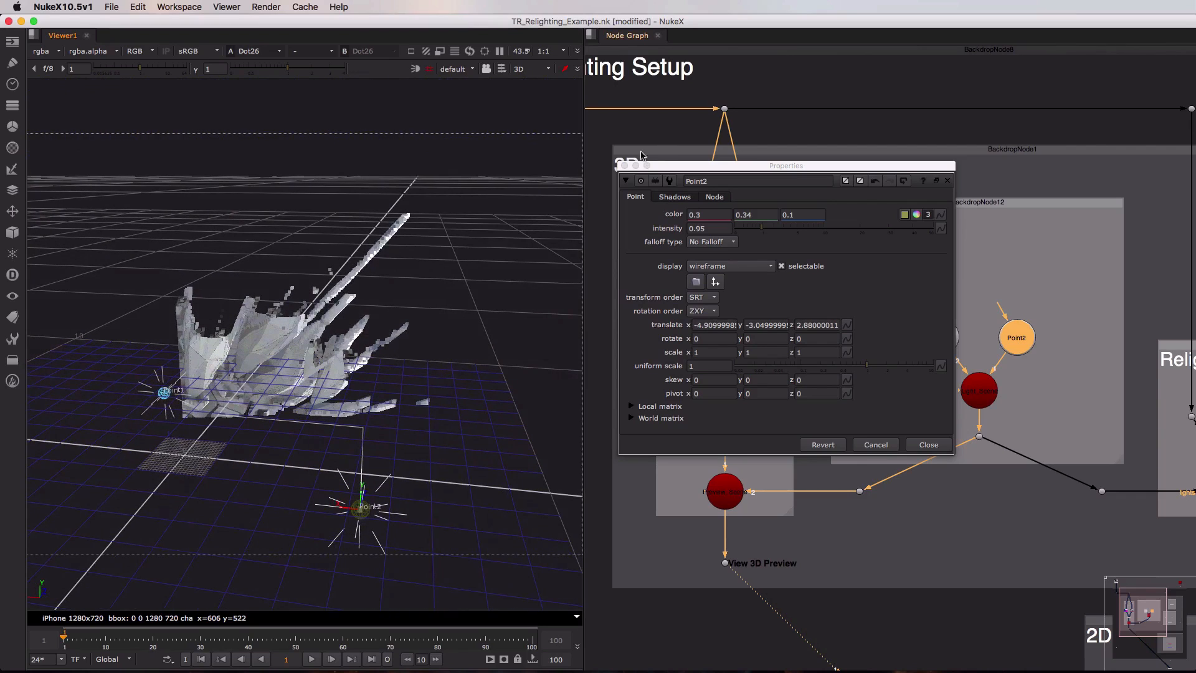
left_click(928, 444)
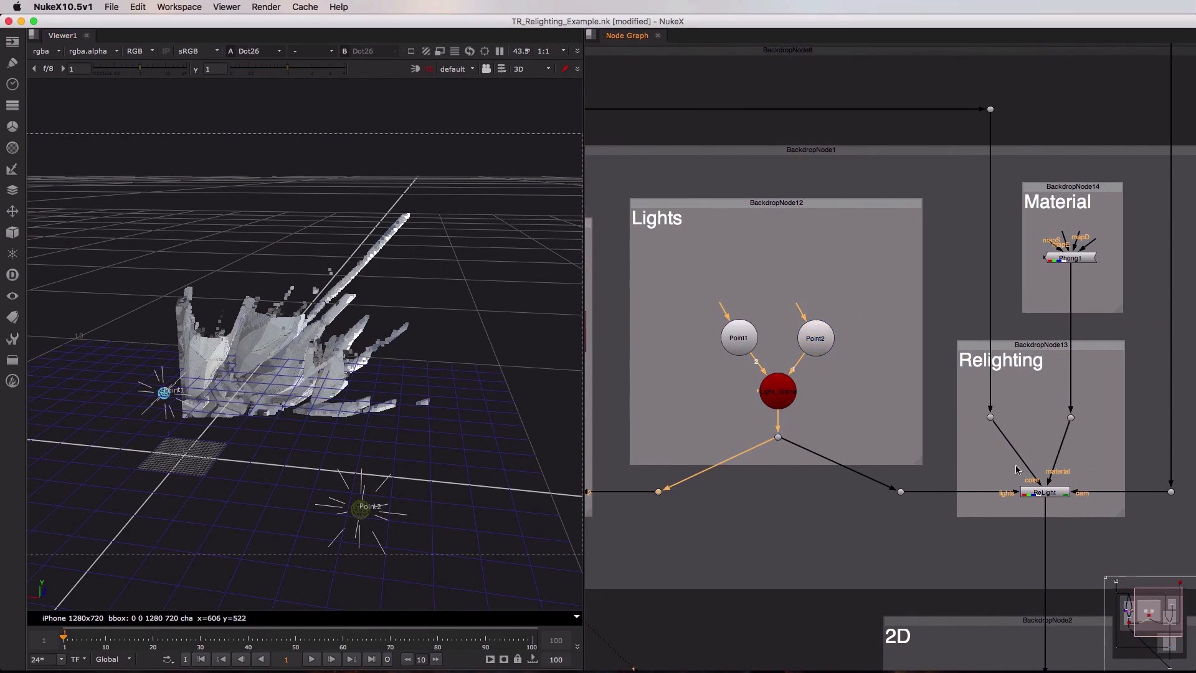
View the original grey multipass render via Dot21 and select the Phong1 material node
left_click(1043, 492)
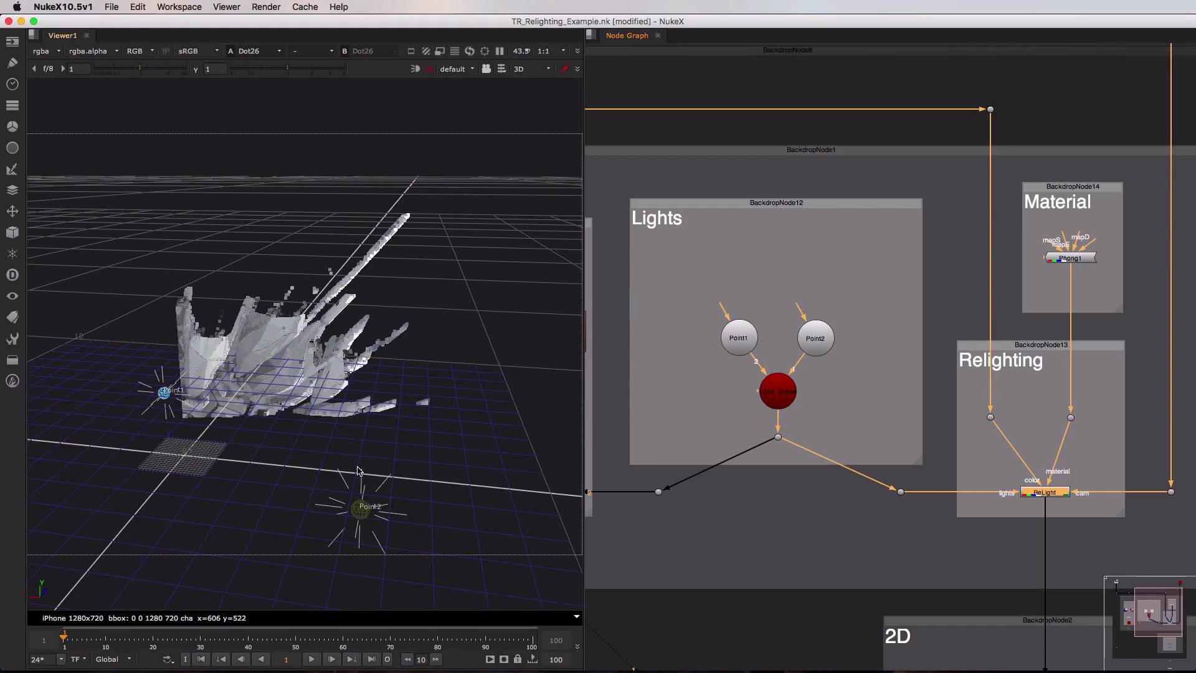
mouse_move(631, 476)
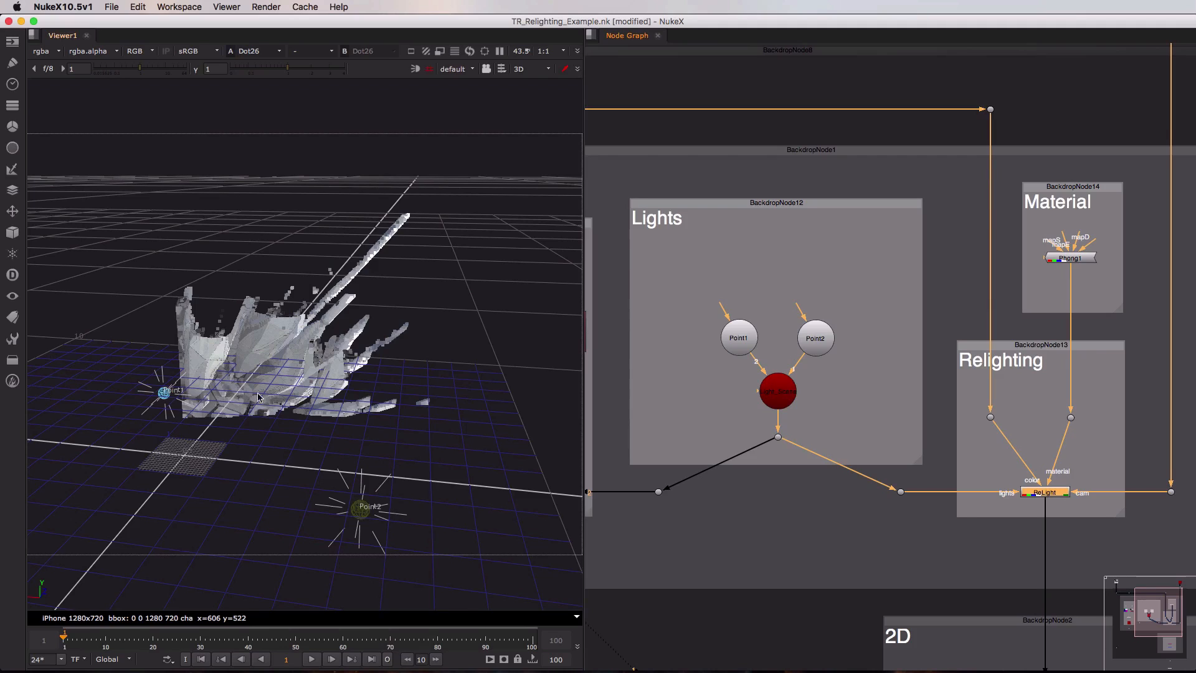
mouse_move(366, 479)
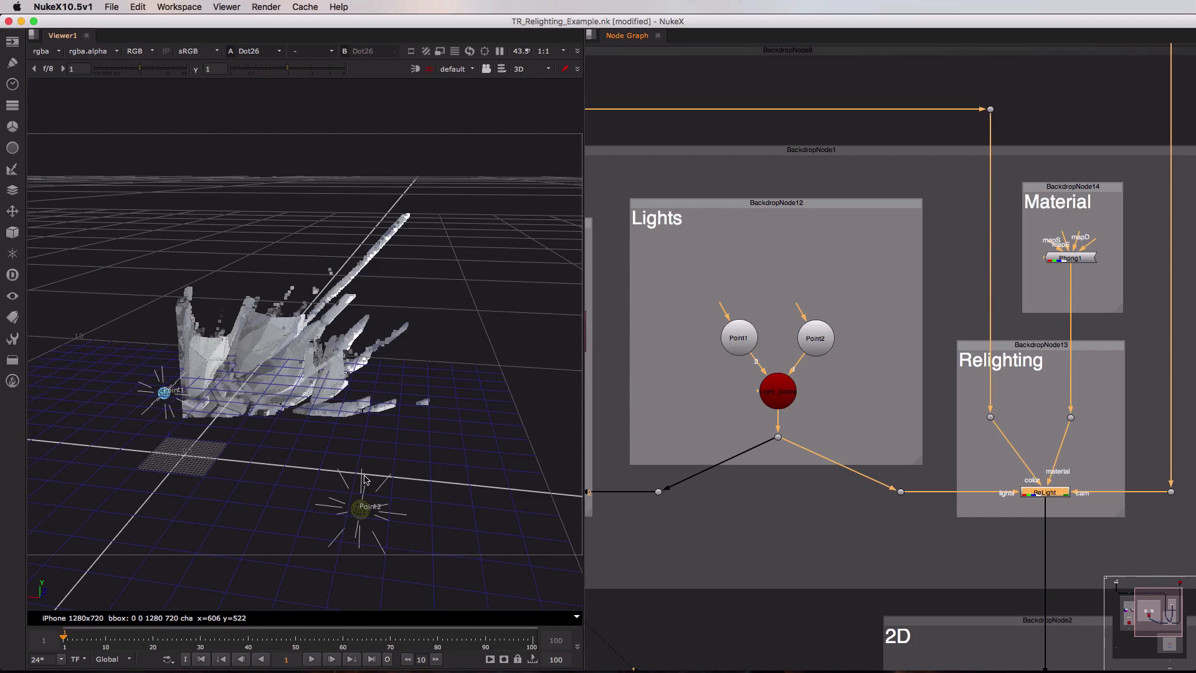
mouse_move(910, 468)
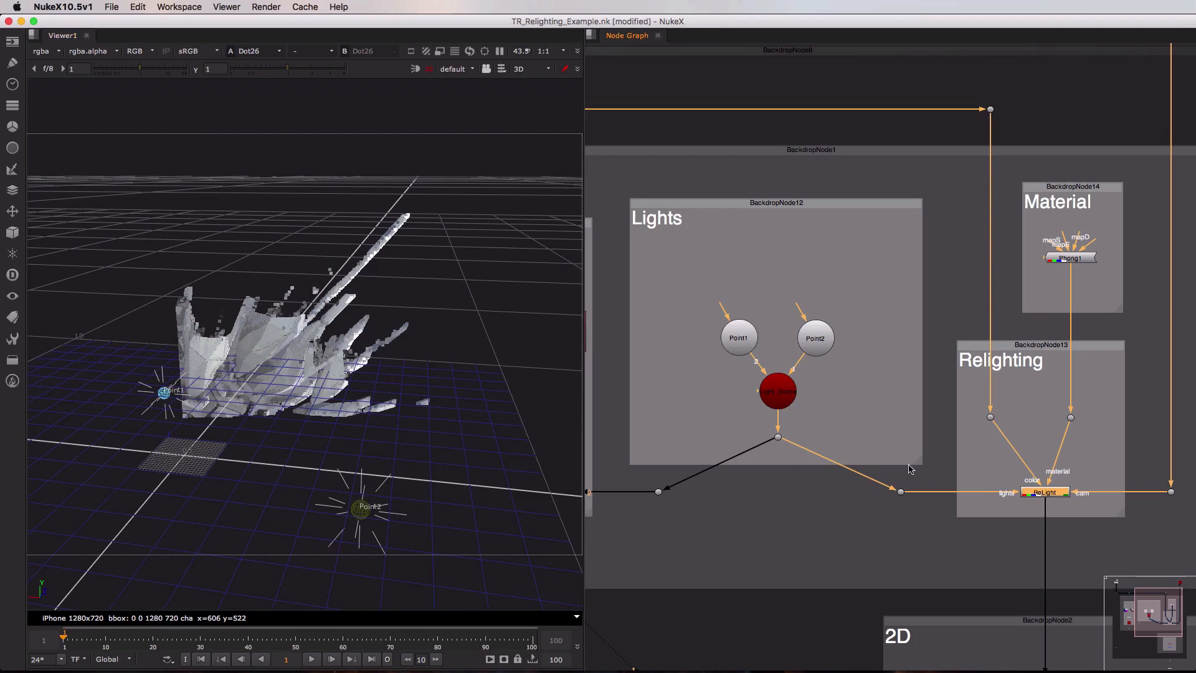
mouse_move(990, 422)
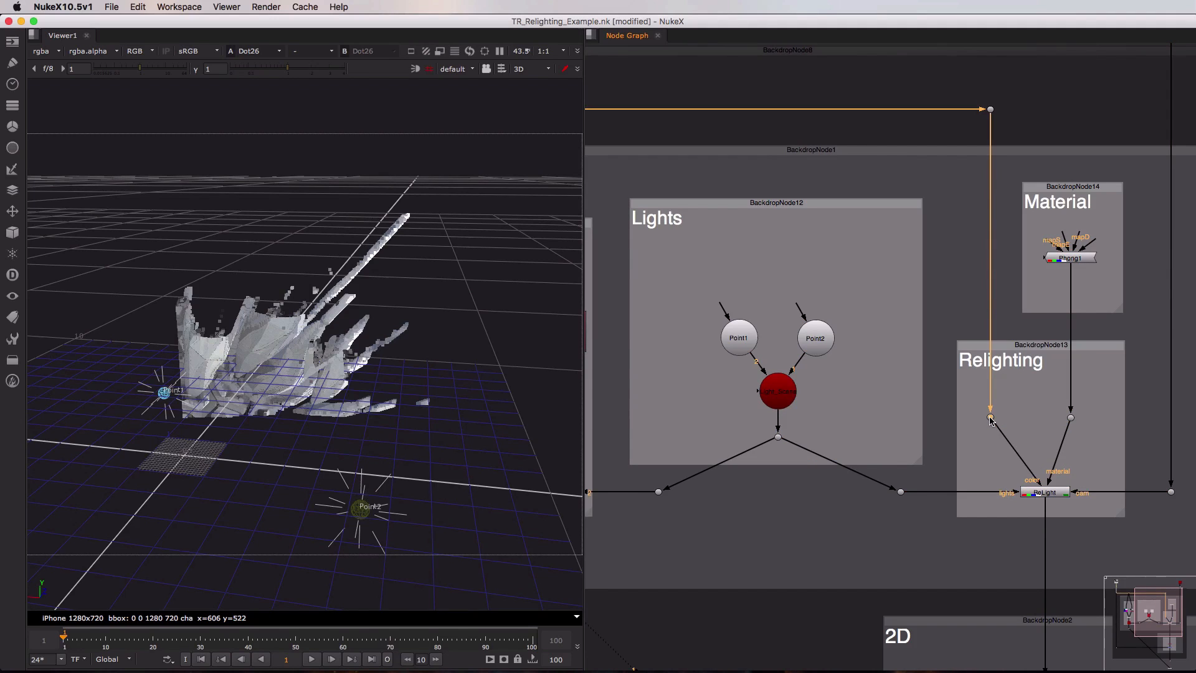
left_click(531, 68)
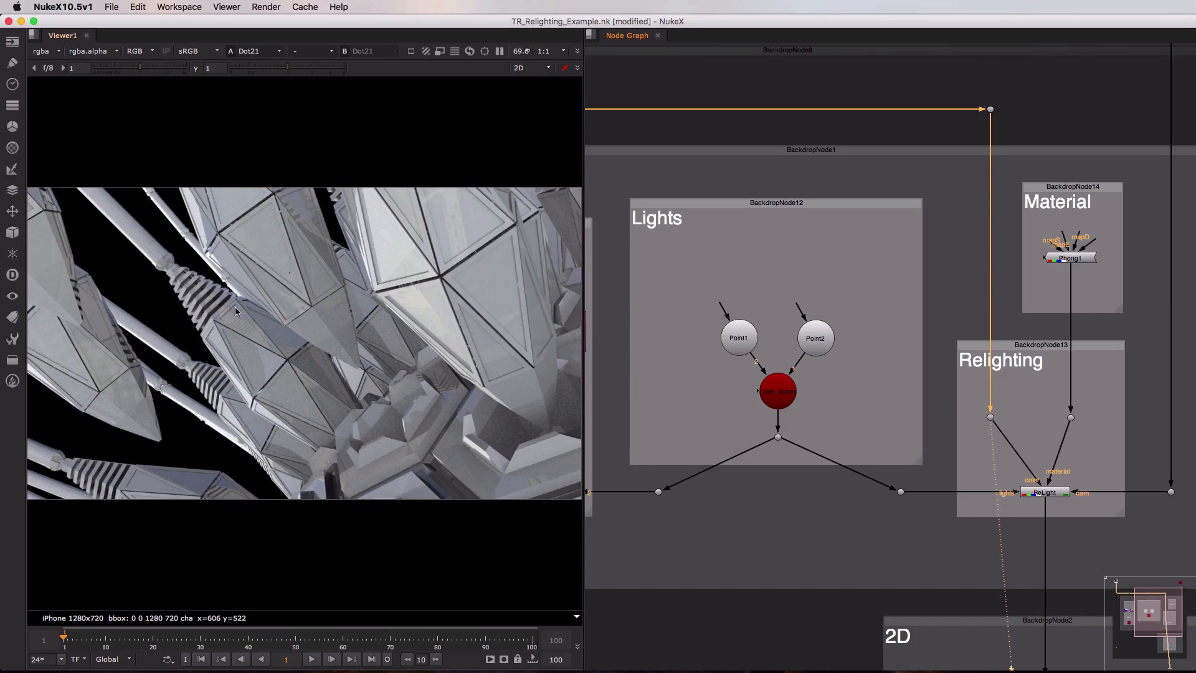
mouse_move(340, 359)
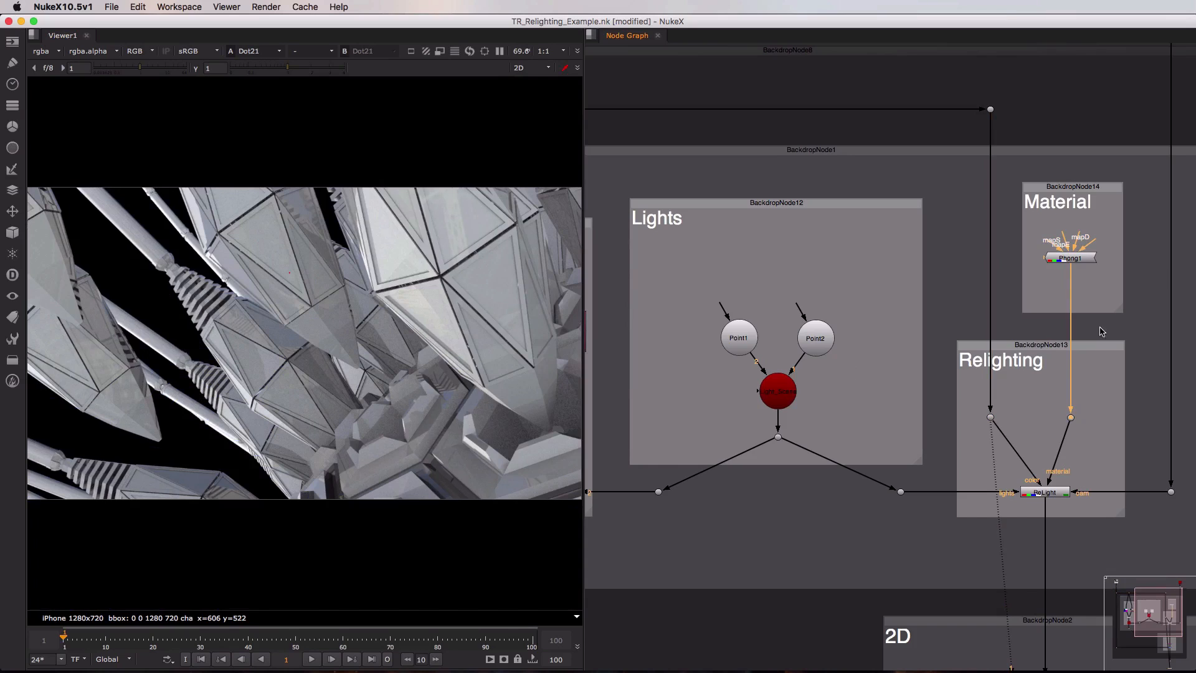
left_click(1069, 262)
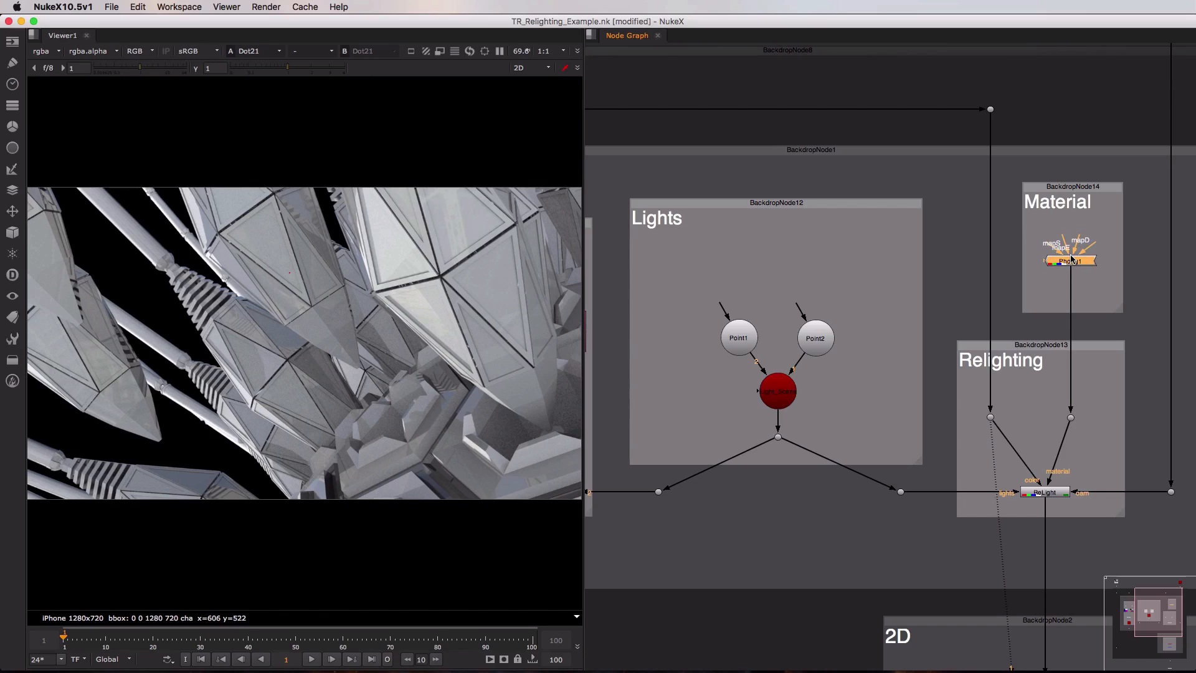
mouse_move(23, 242)
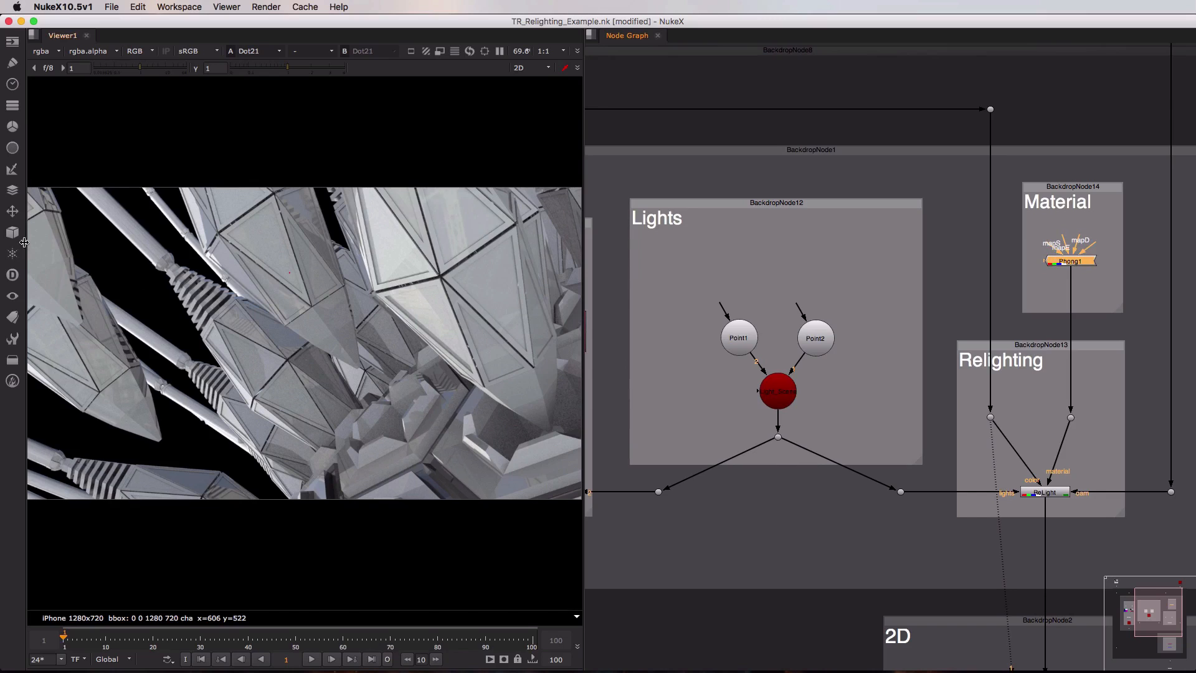
left_click(13, 231)
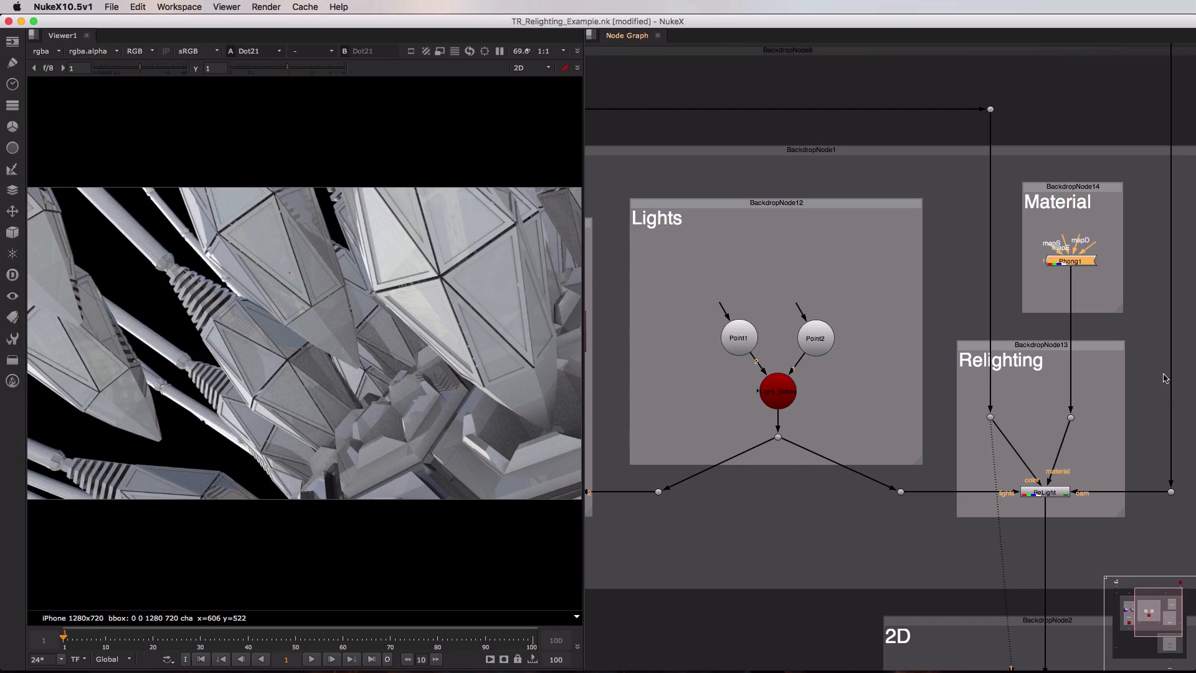
mouse_move(1172, 445)
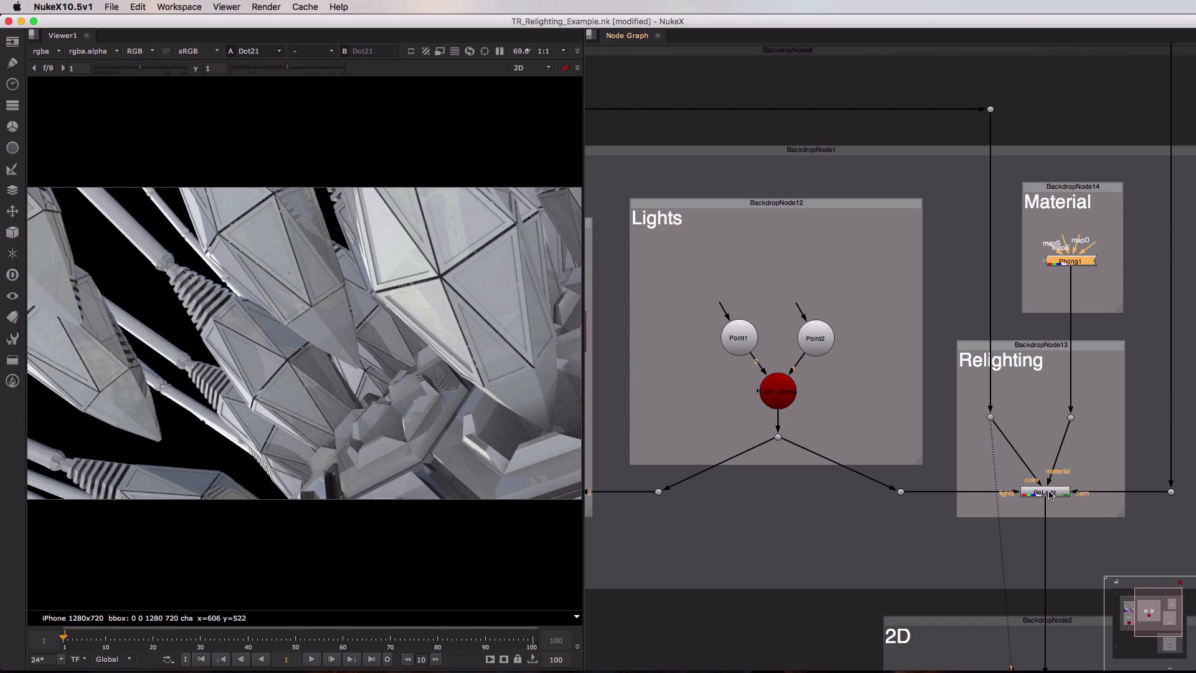
Display the ReLight node's coloured-light output in the viewer
left_click(1045, 492)
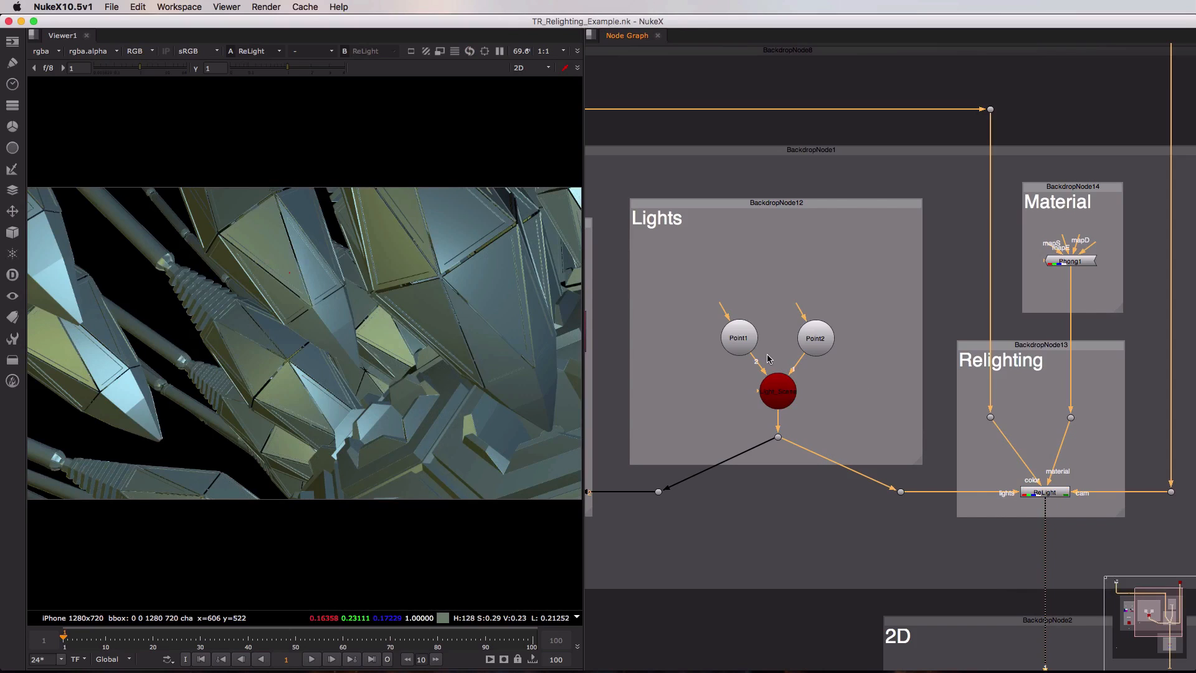
mouse_move(706, 112)
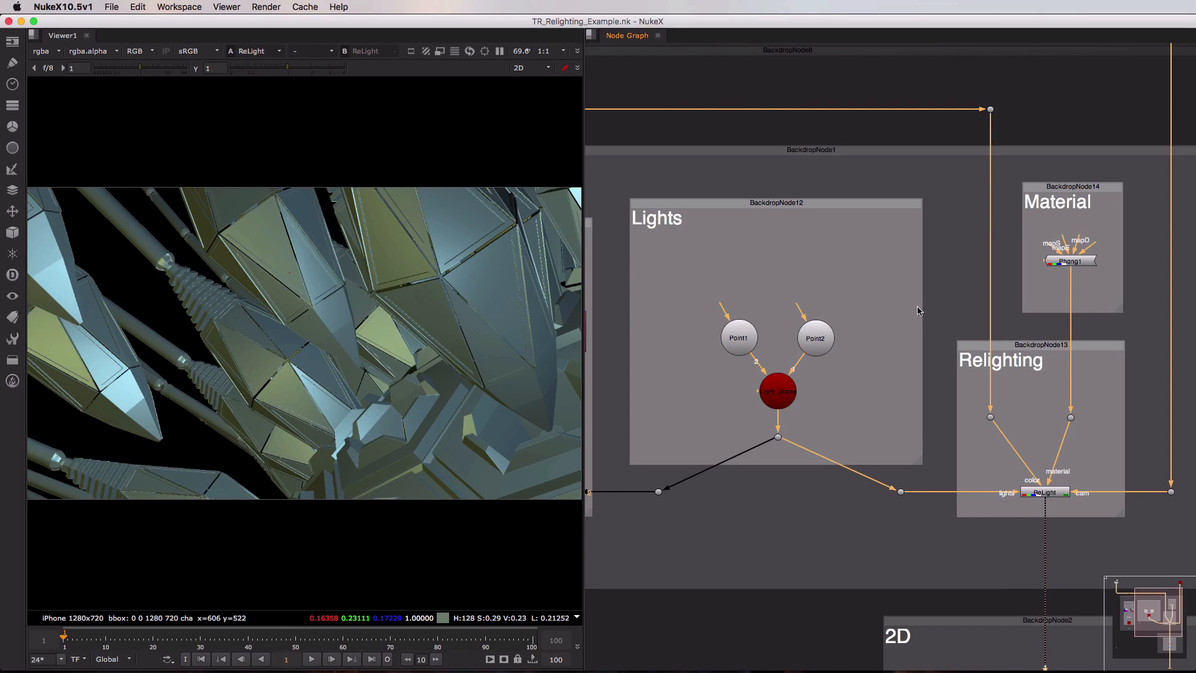
Change Point1's intensity and tint it lavender-purple on the colour wheel, cooling the relit render
double_click(738, 337)
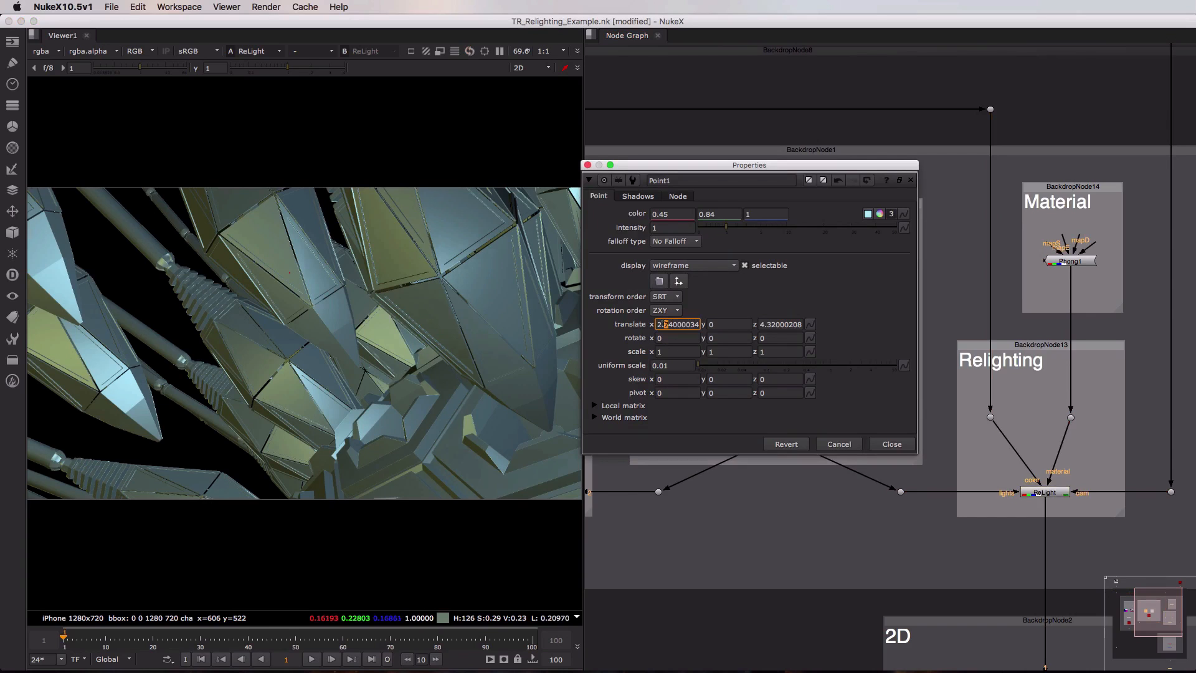
left_click(1045, 492)
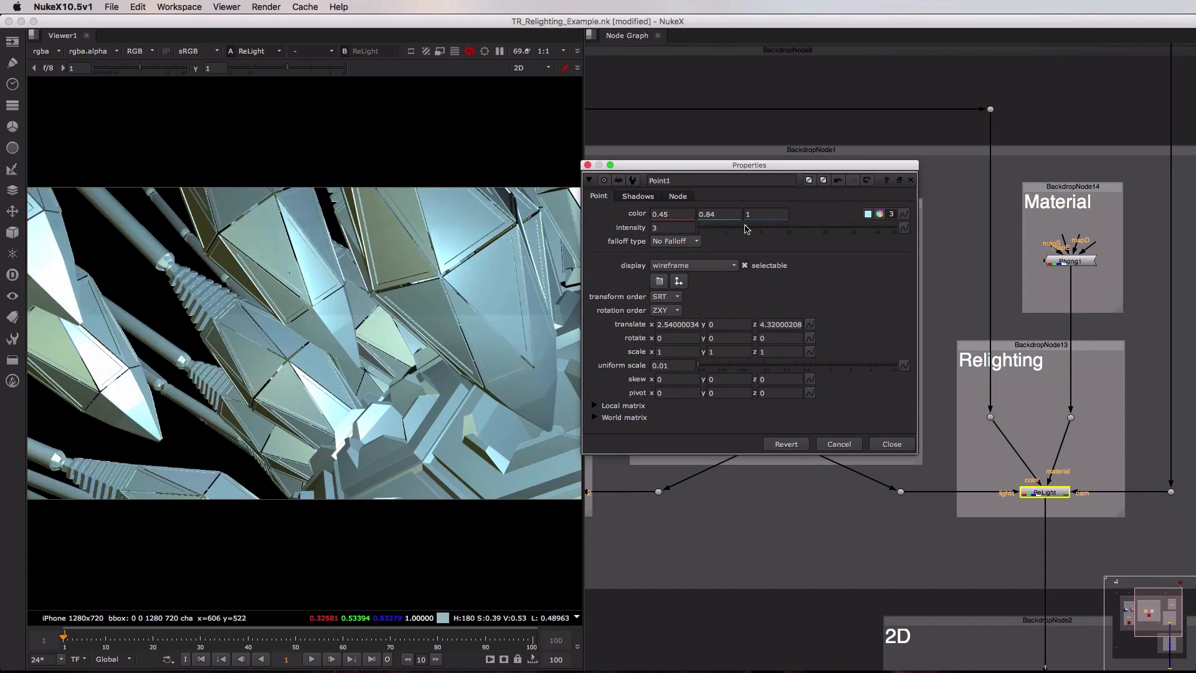
left_click(867, 213)
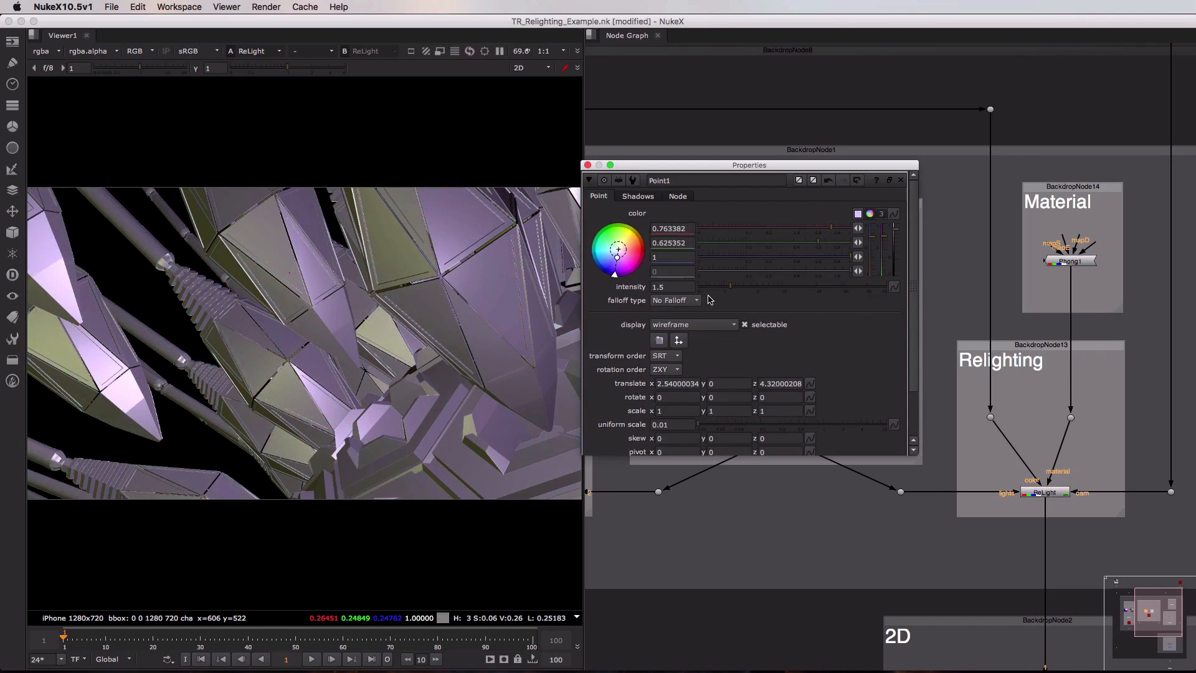
left_click(609, 252)
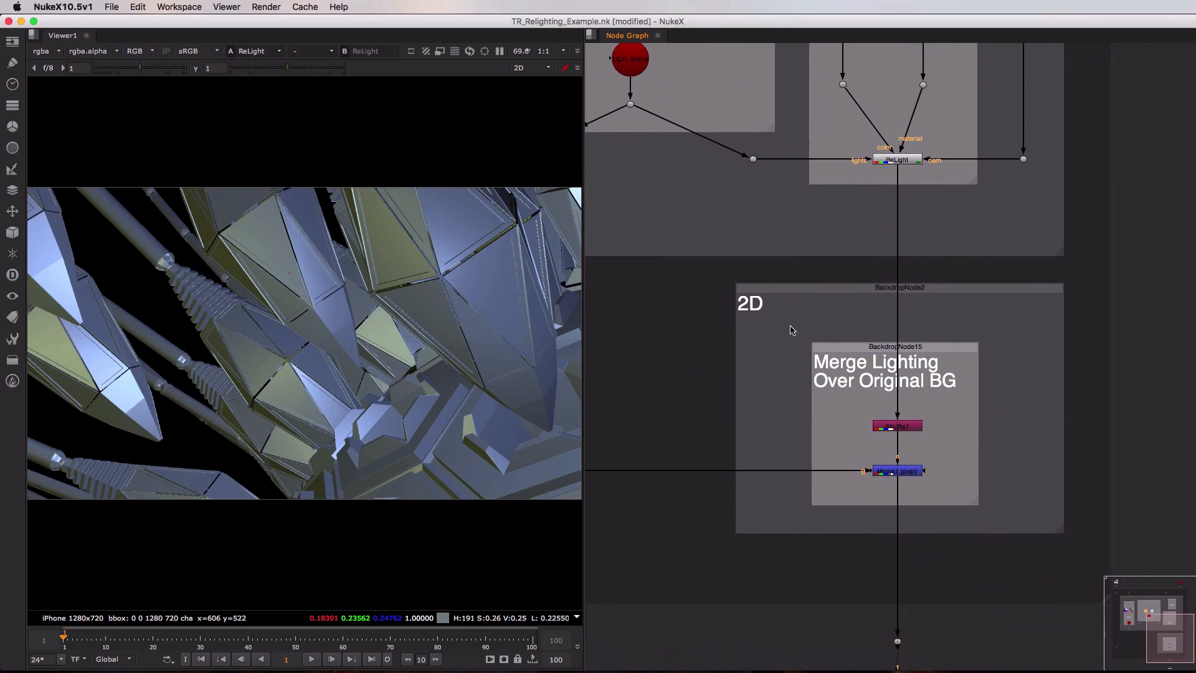
mouse_move(852, 363)
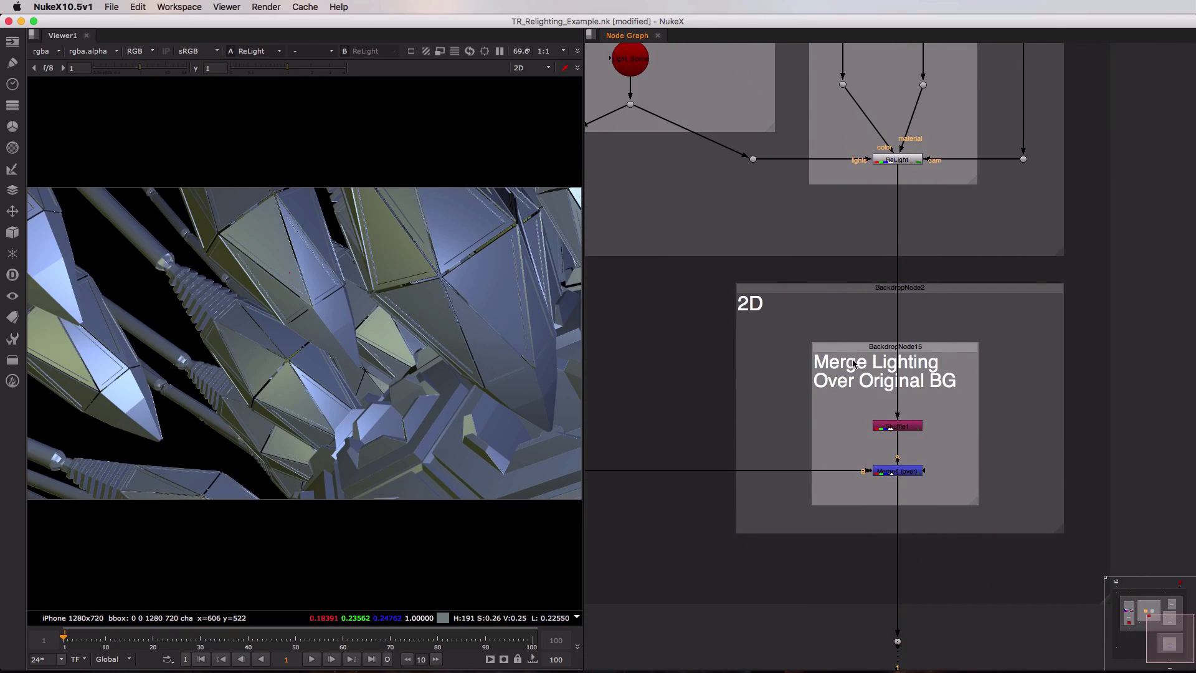
mouse_move(530, 348)
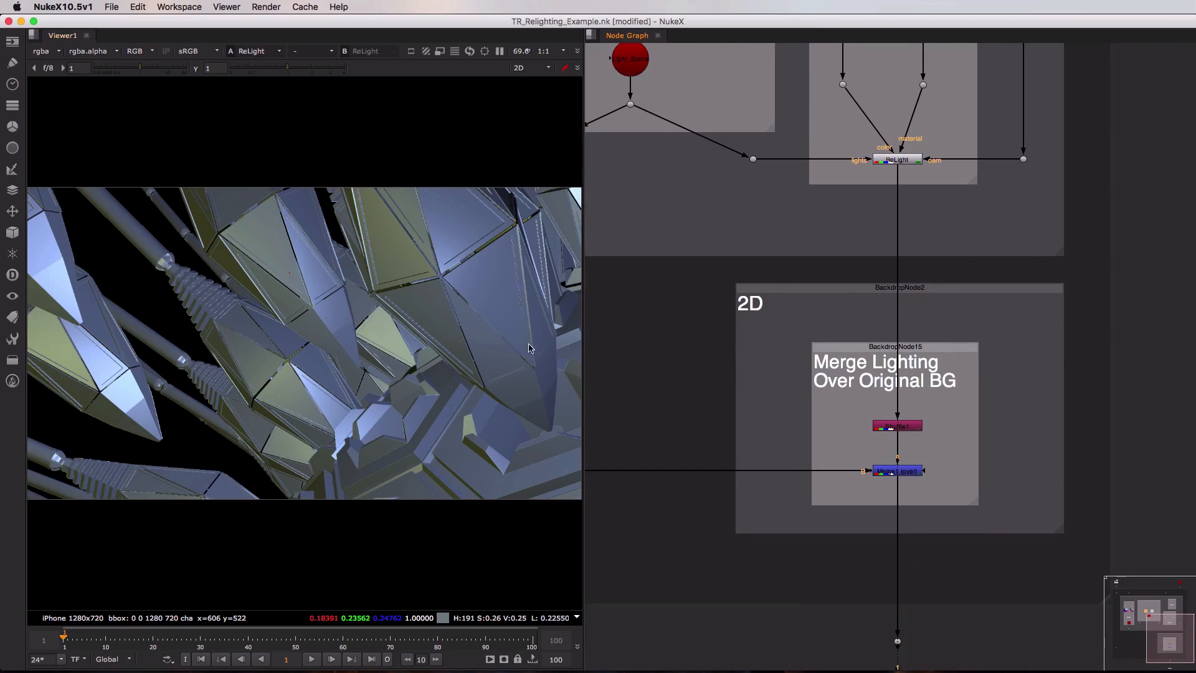
mouse_move(784, 320)
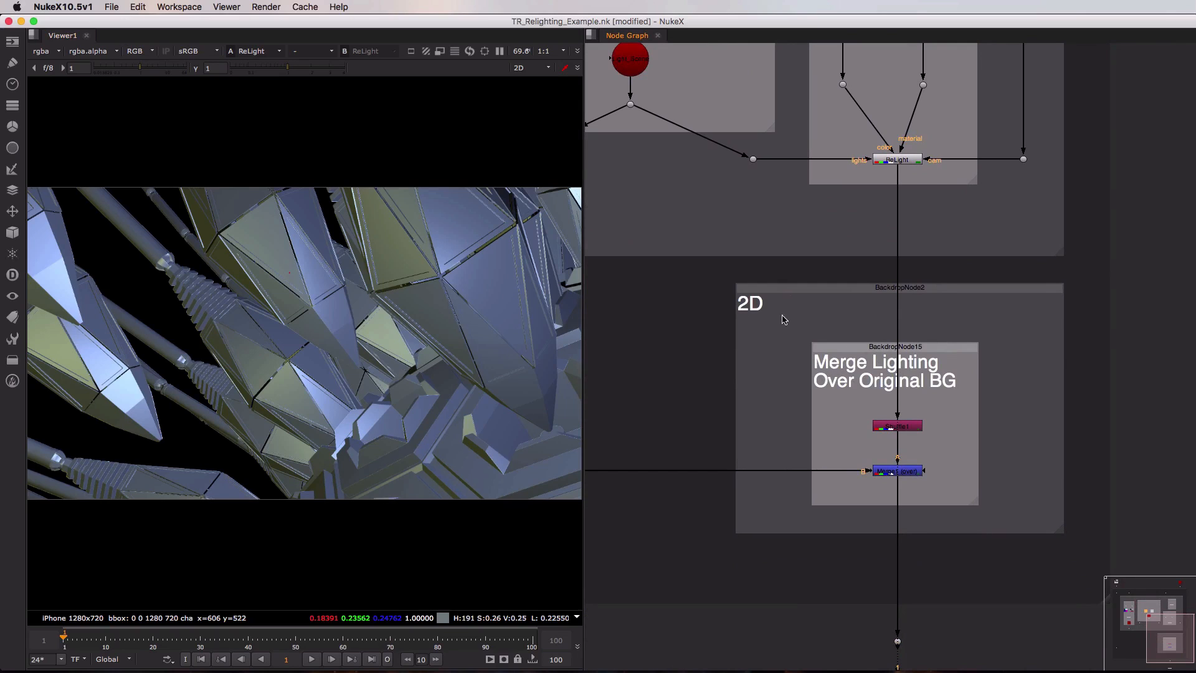
View Merge1's lighting over the original background, toggling it off and on to compare
left_click(897, 470)
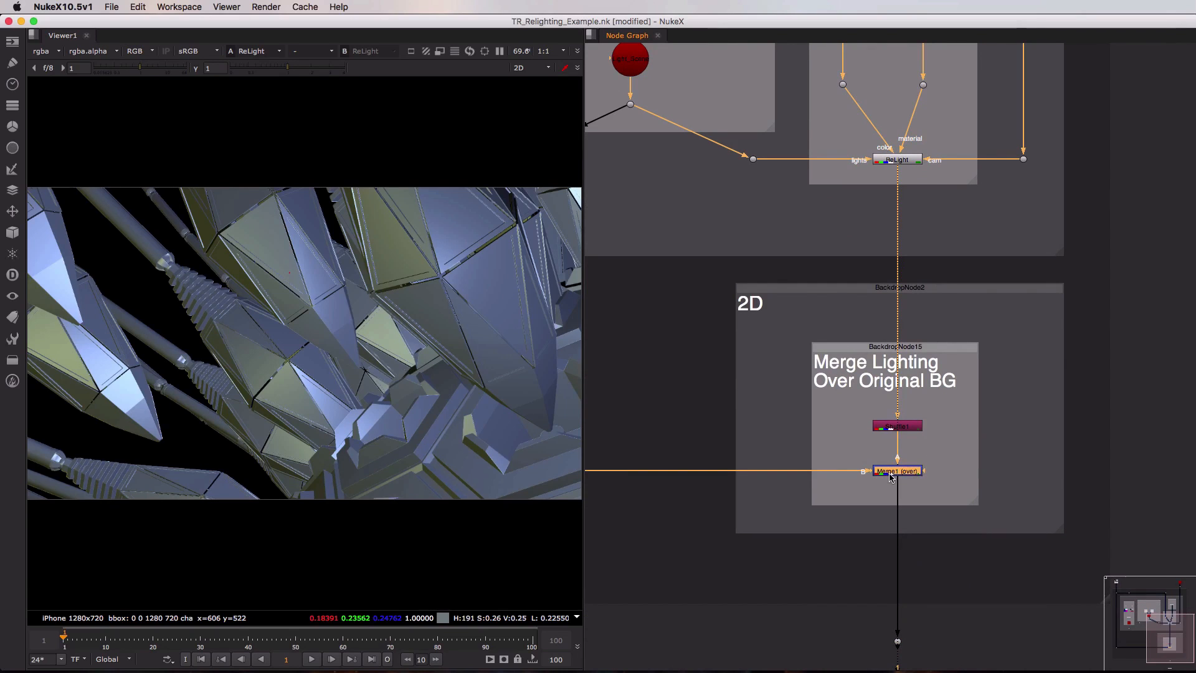
left_click(897, 471)
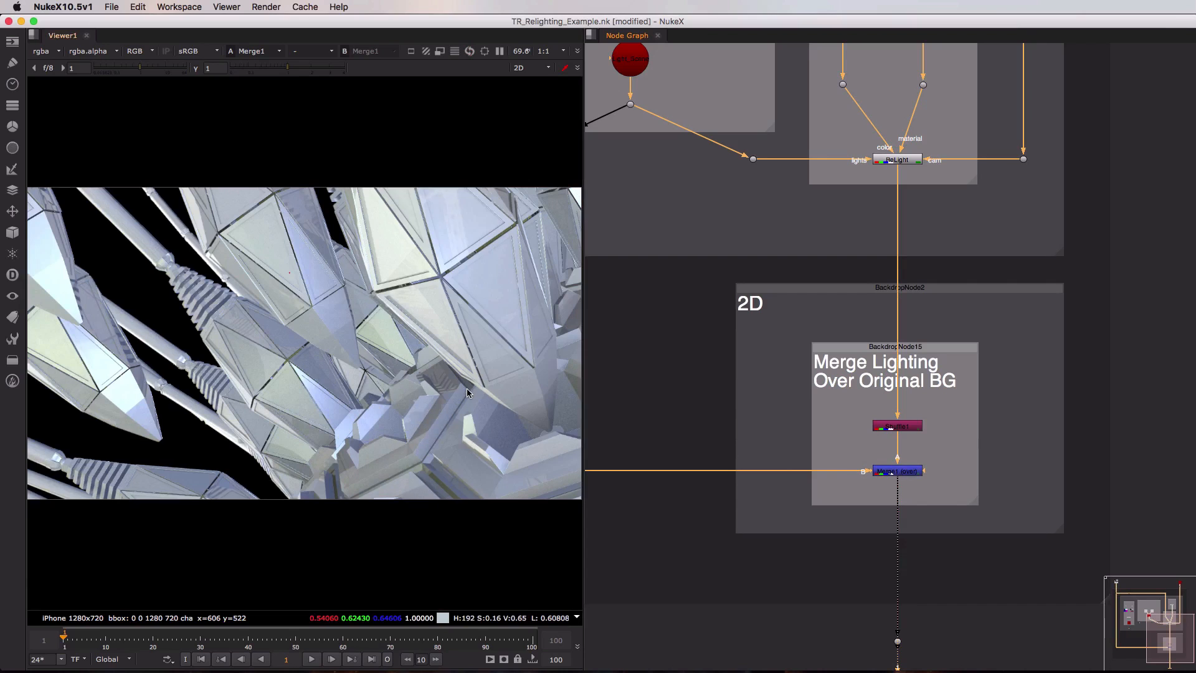
mouse_move(776, 376)
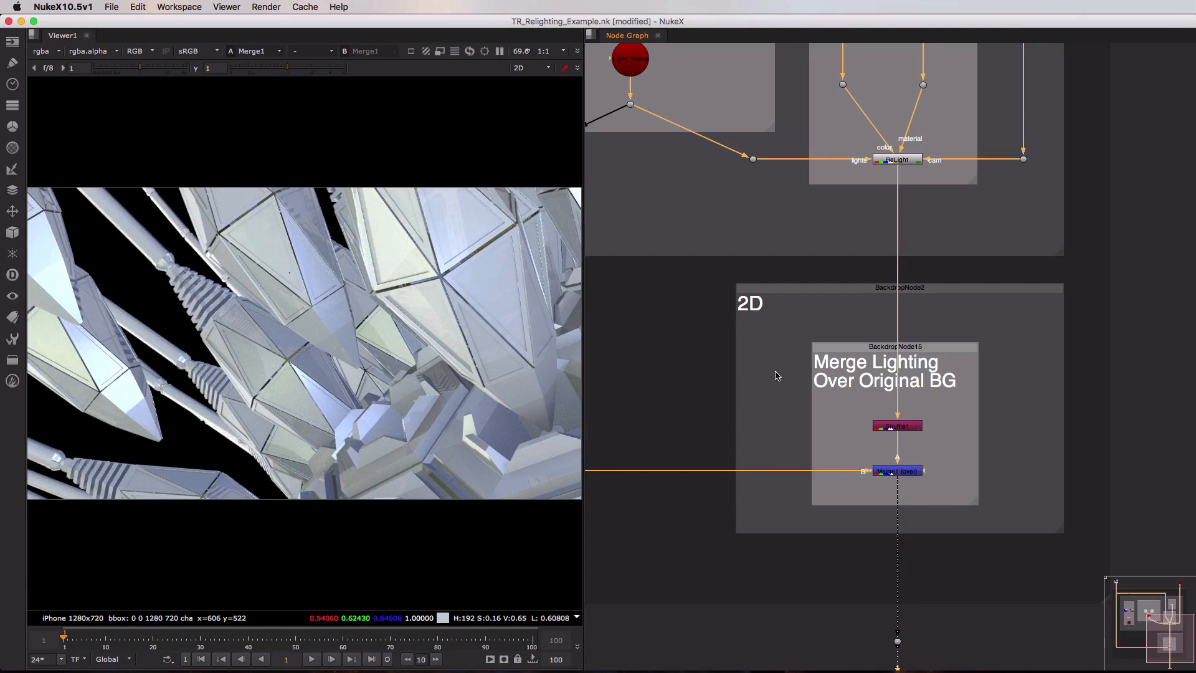
left_click(896, 471)
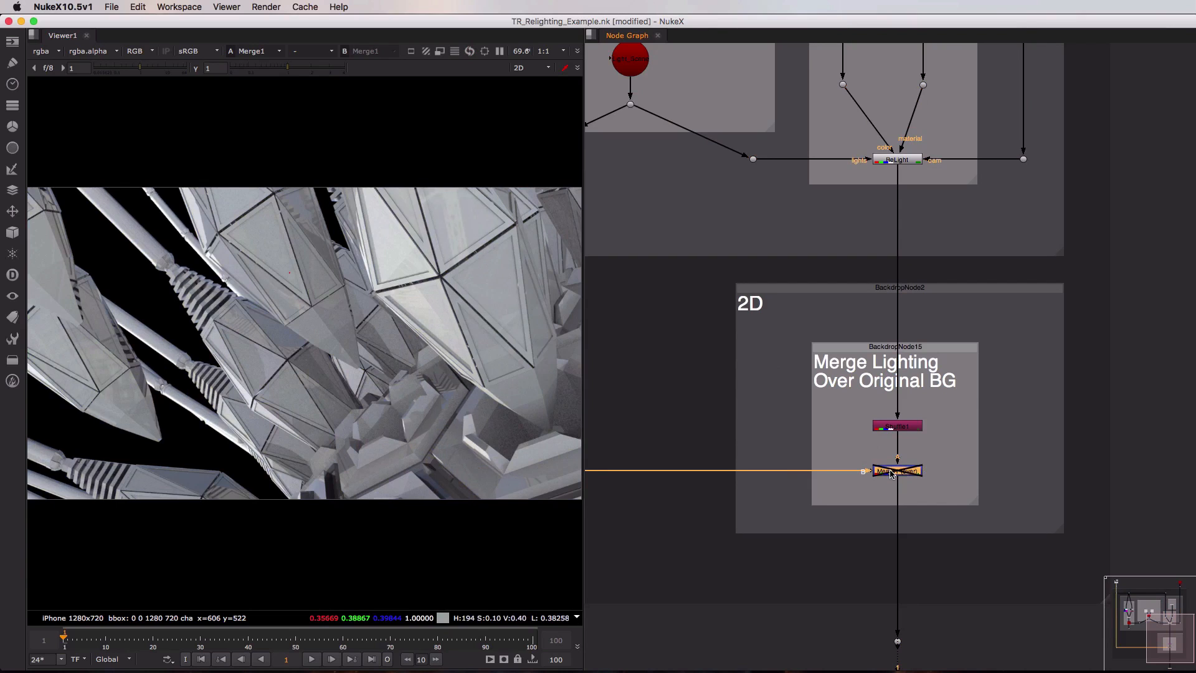
left_click(896, 471)
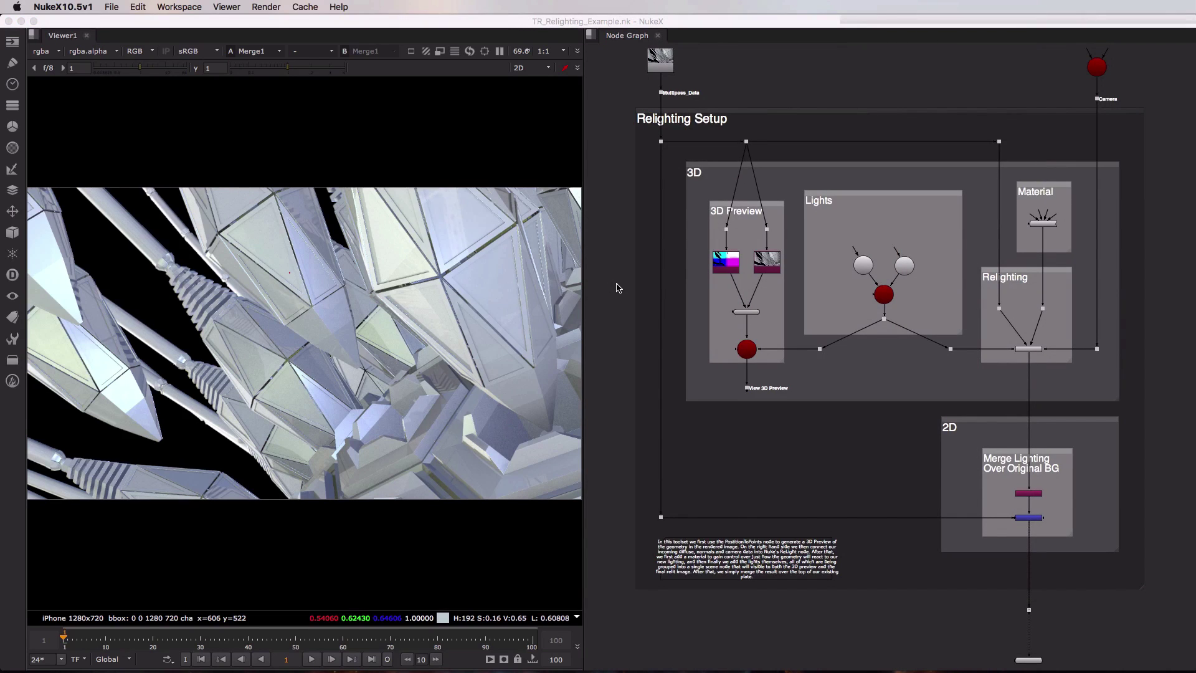
mouse_move(681, 105)
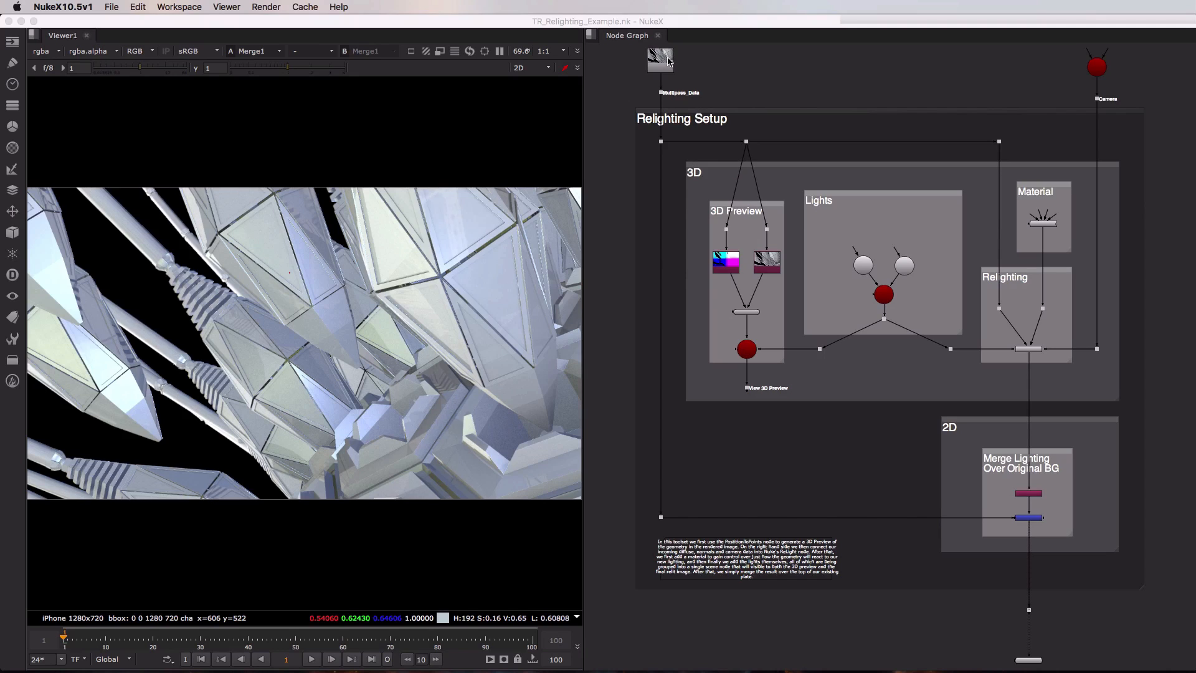
mouse_move(1078, 66)
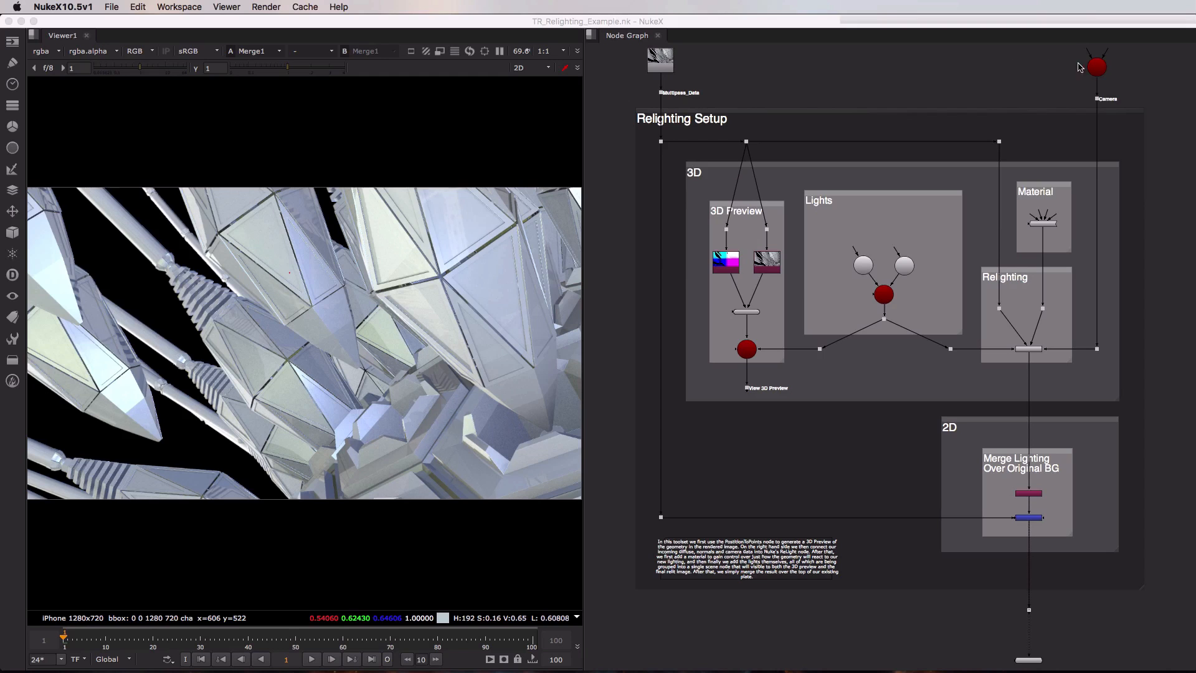
mouse_move(975, 69)
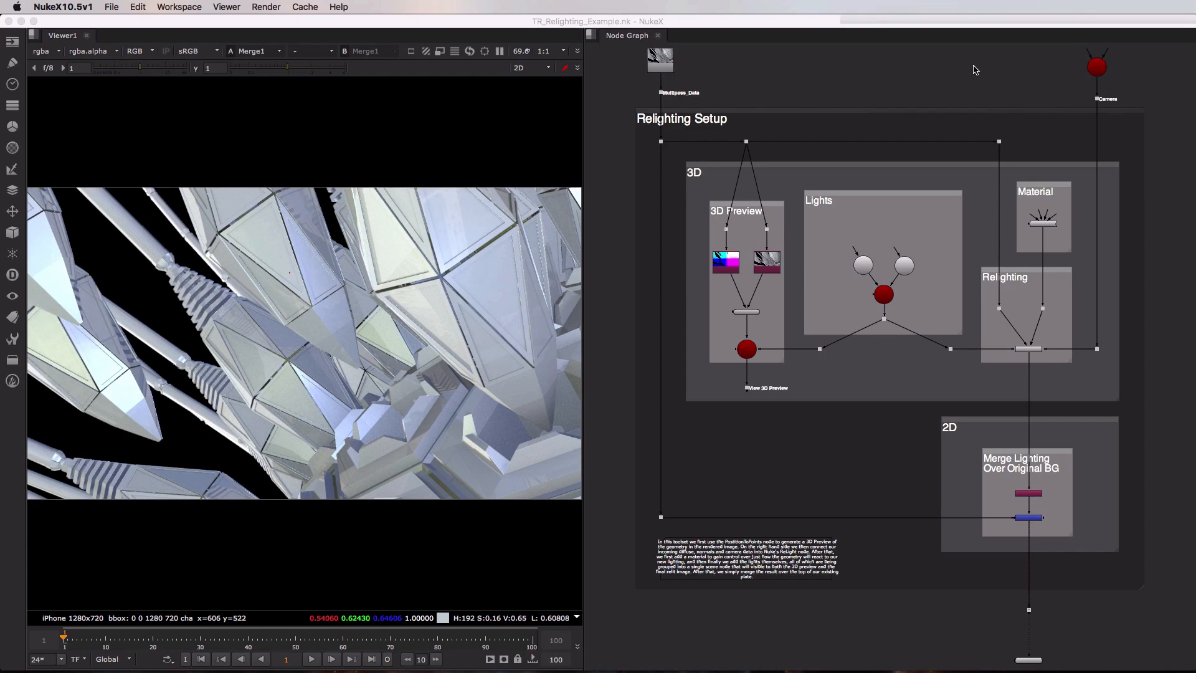